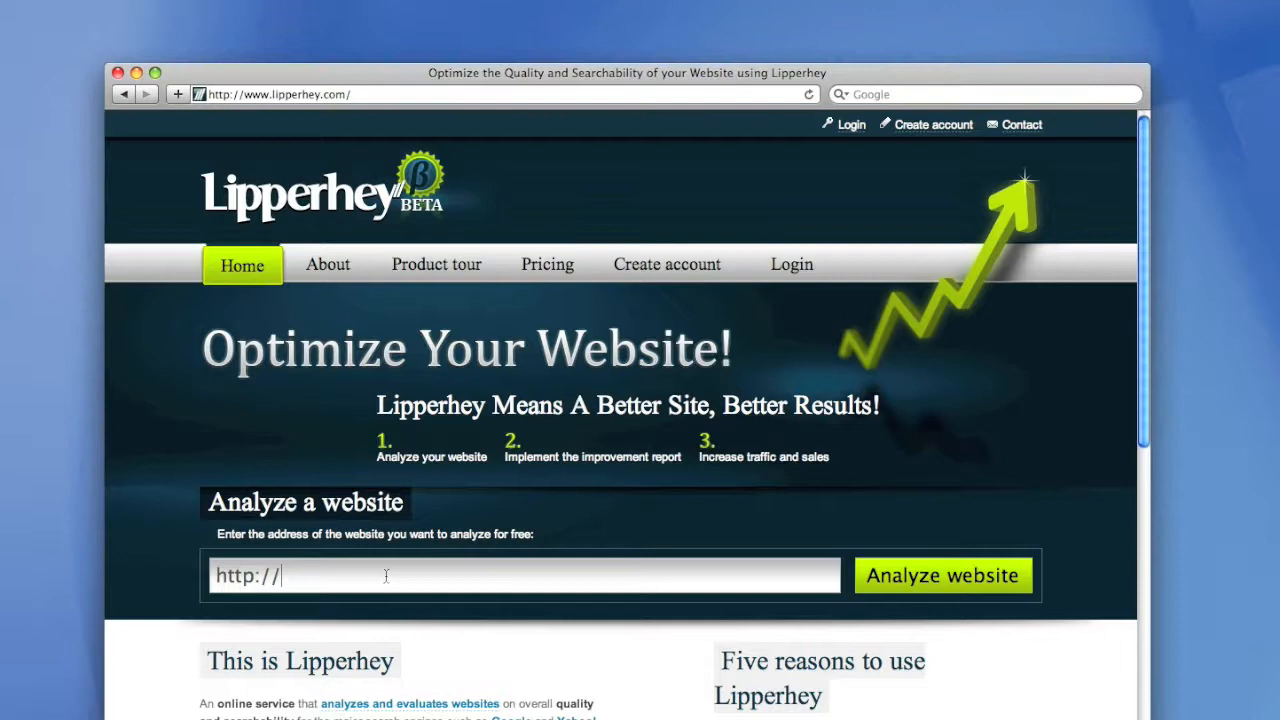
text(www.gm.com)
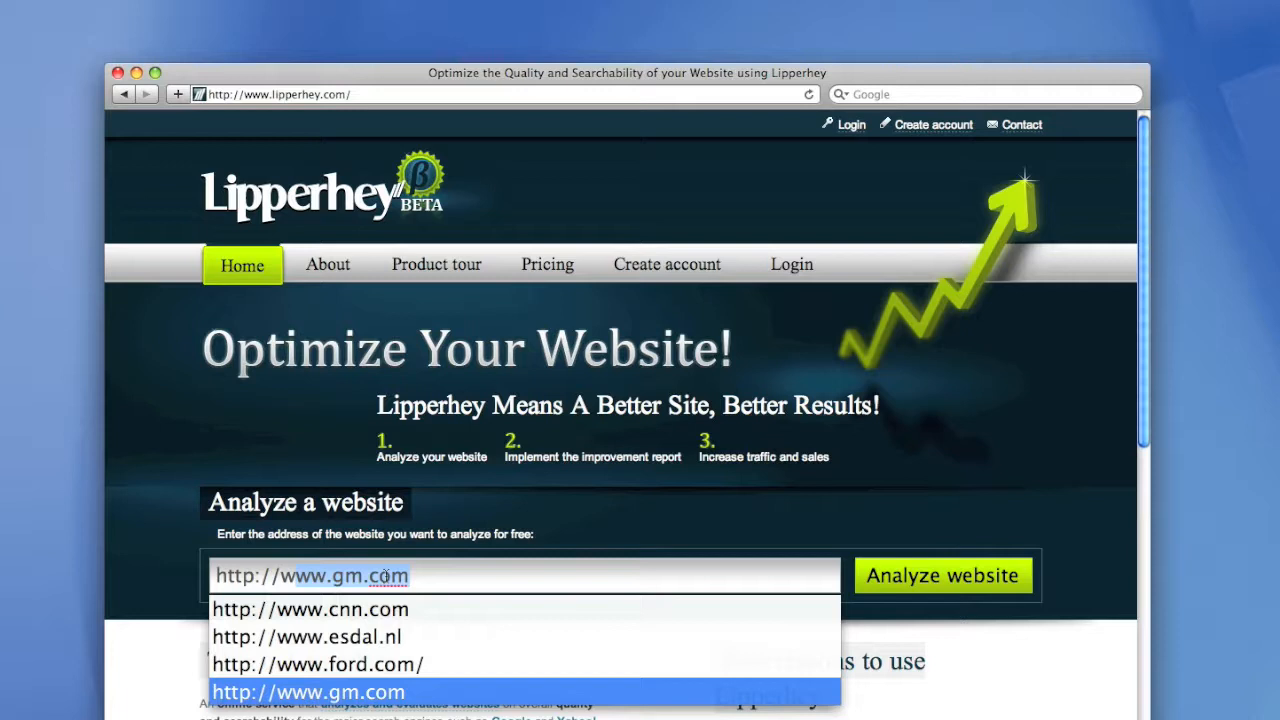
click(308, 692)
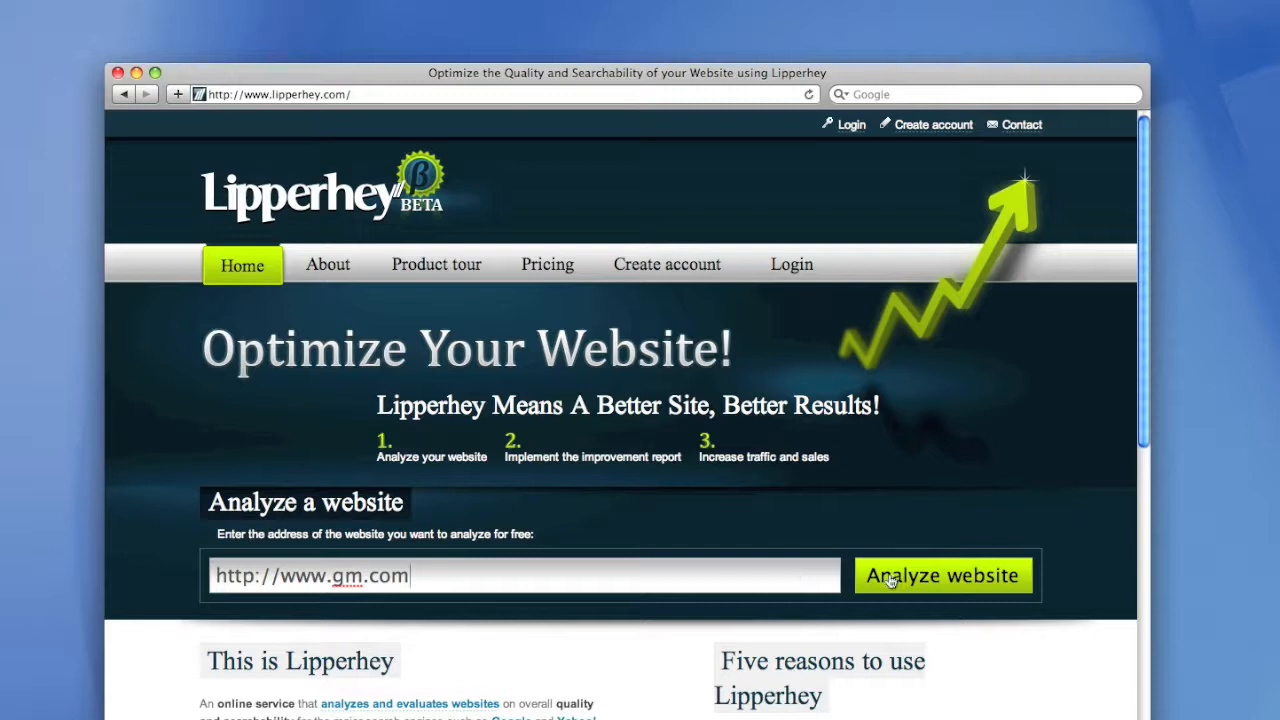
click(942, 576)
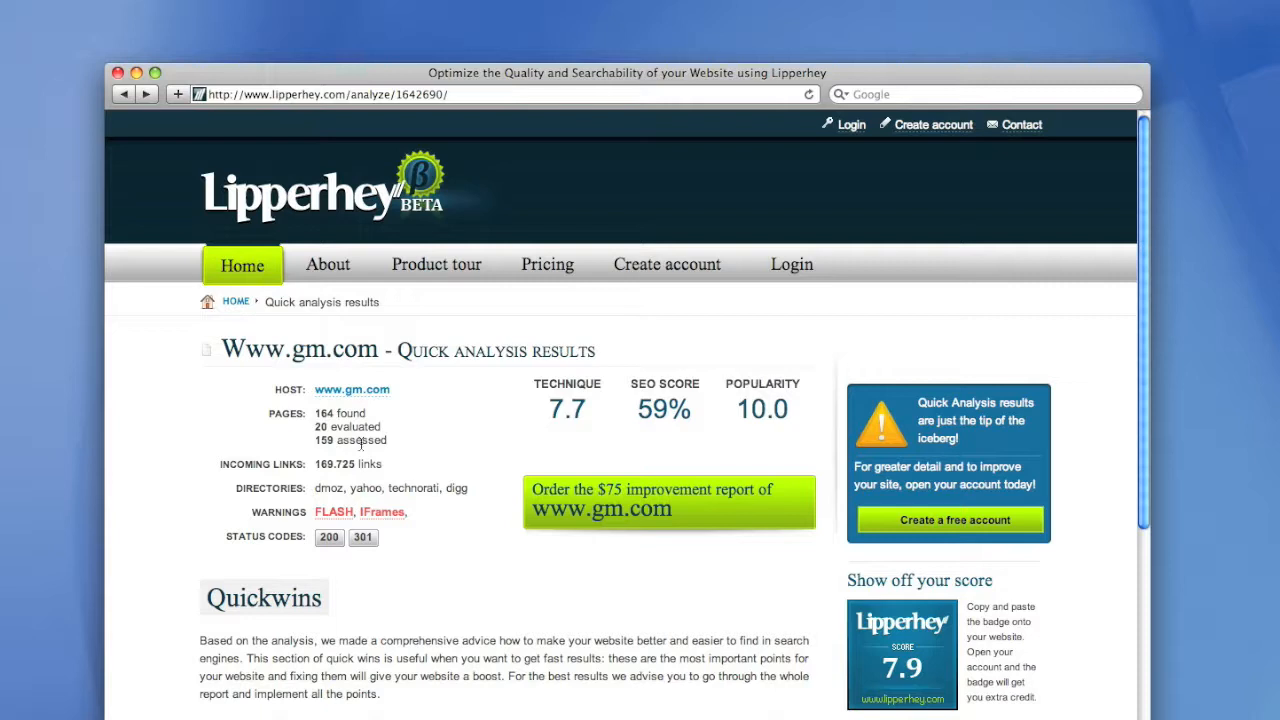
double_click(348, 428)
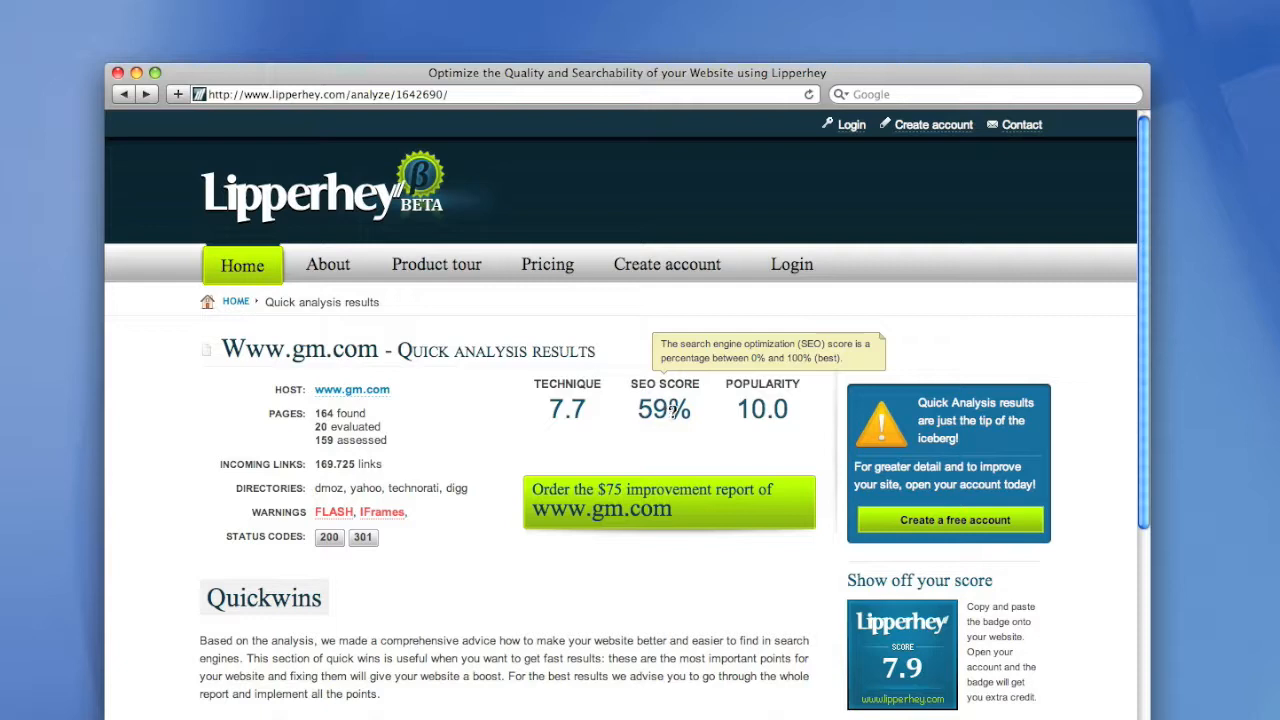
mouse_move(762, 410)
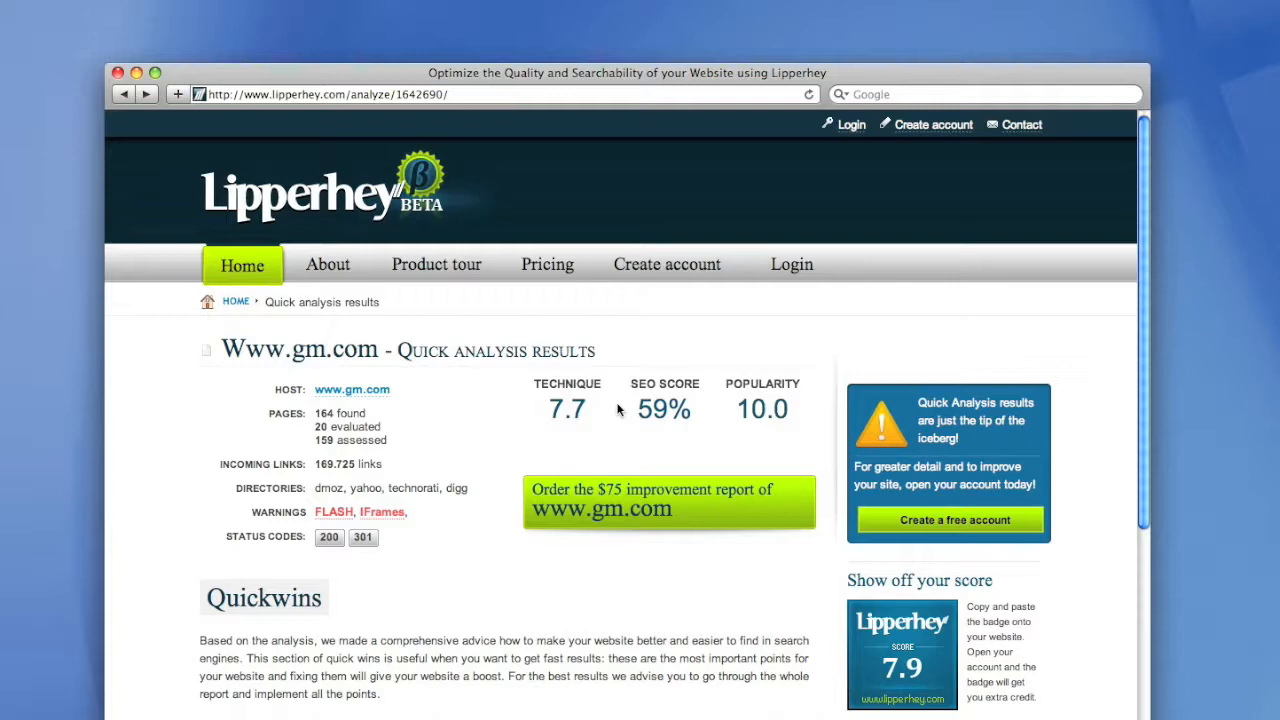
mouse_move(344, 428)
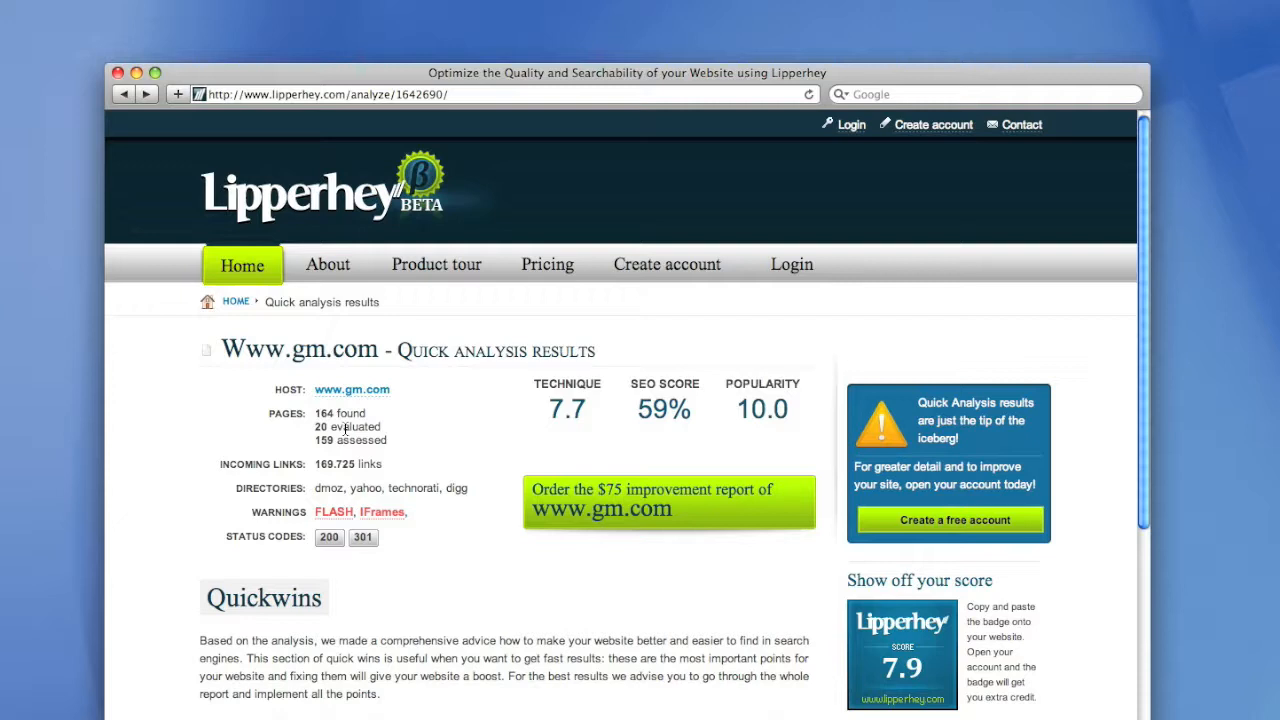
mouse_move(670, 310)
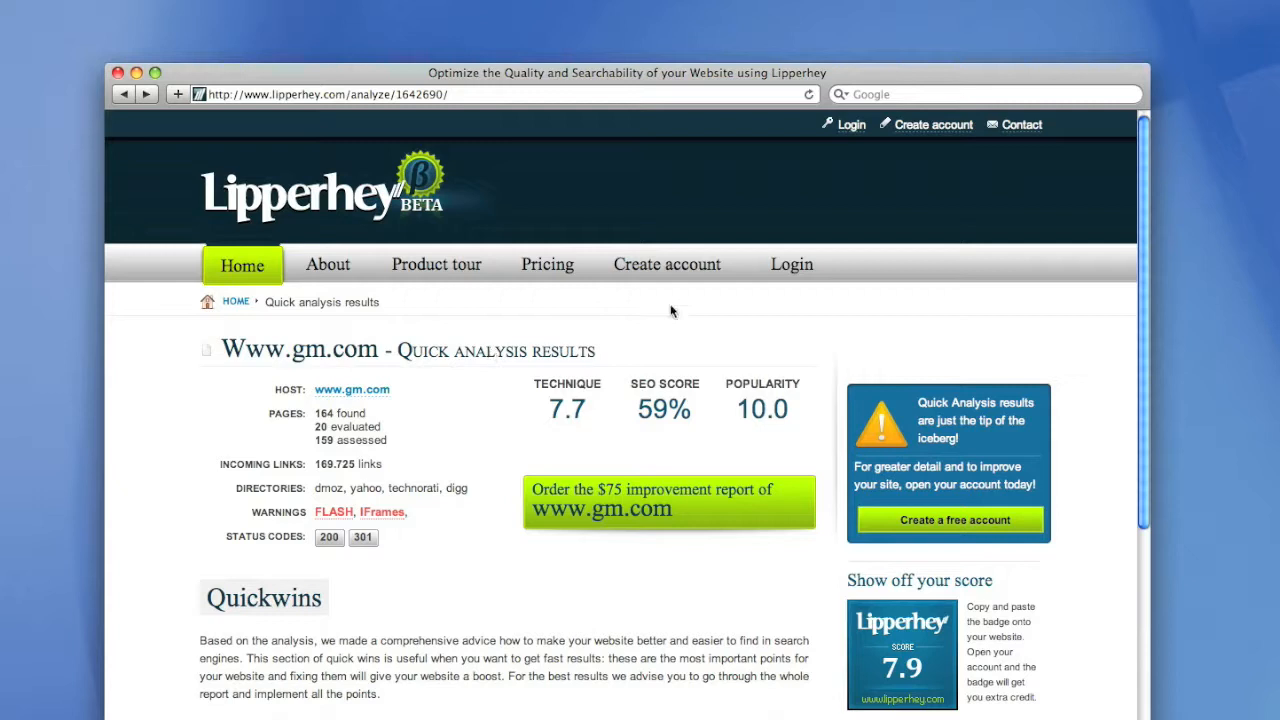
click(664, 264)
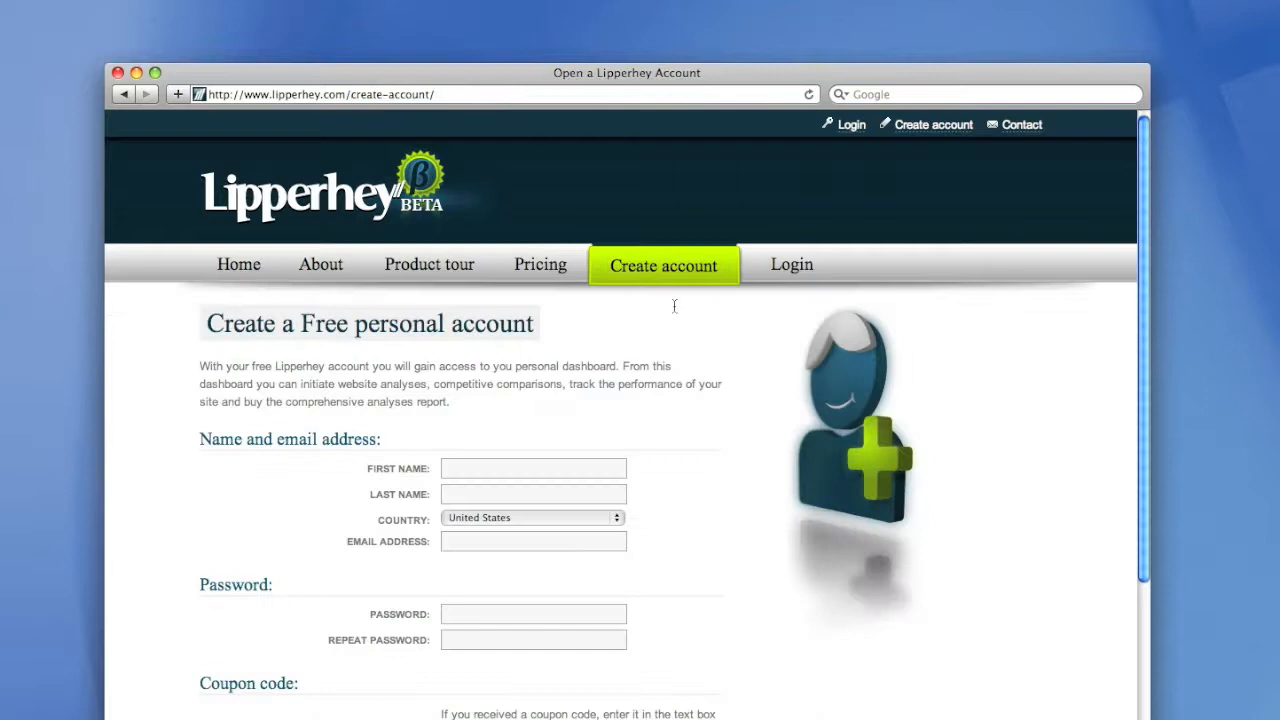
mouse_move(584, 440)
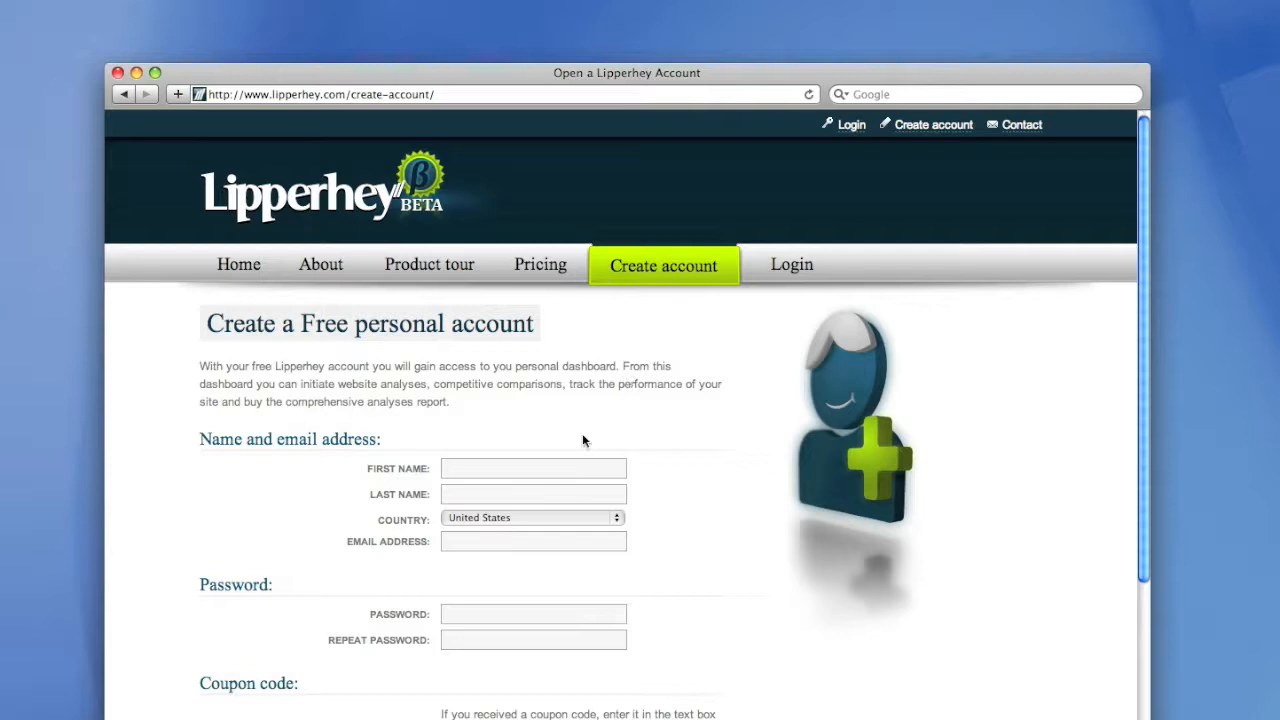
click(532, 468)
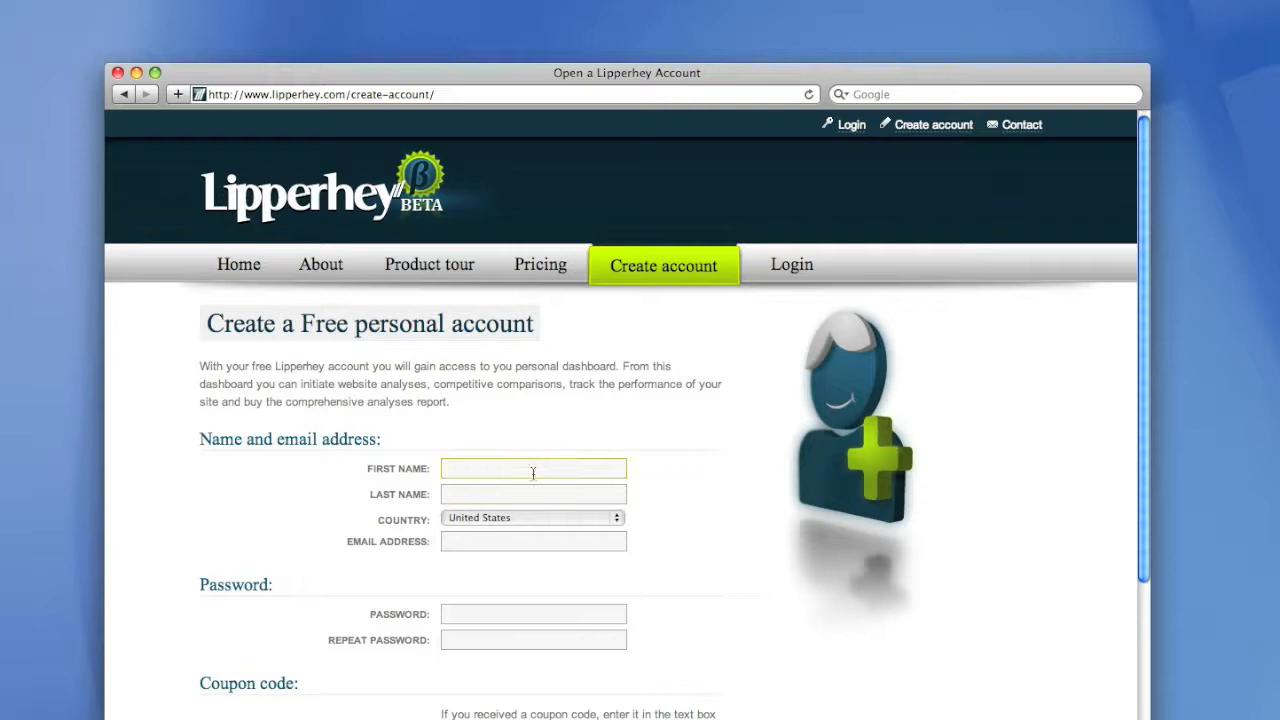
text(lipperhey)
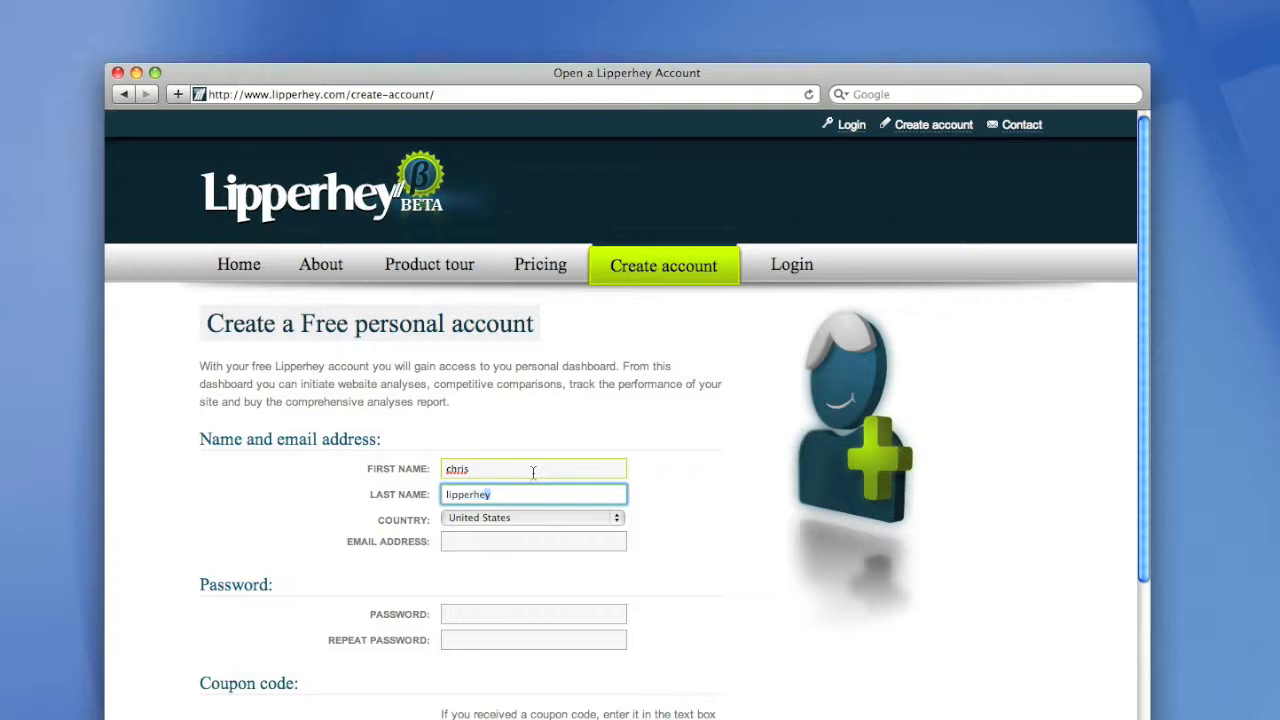
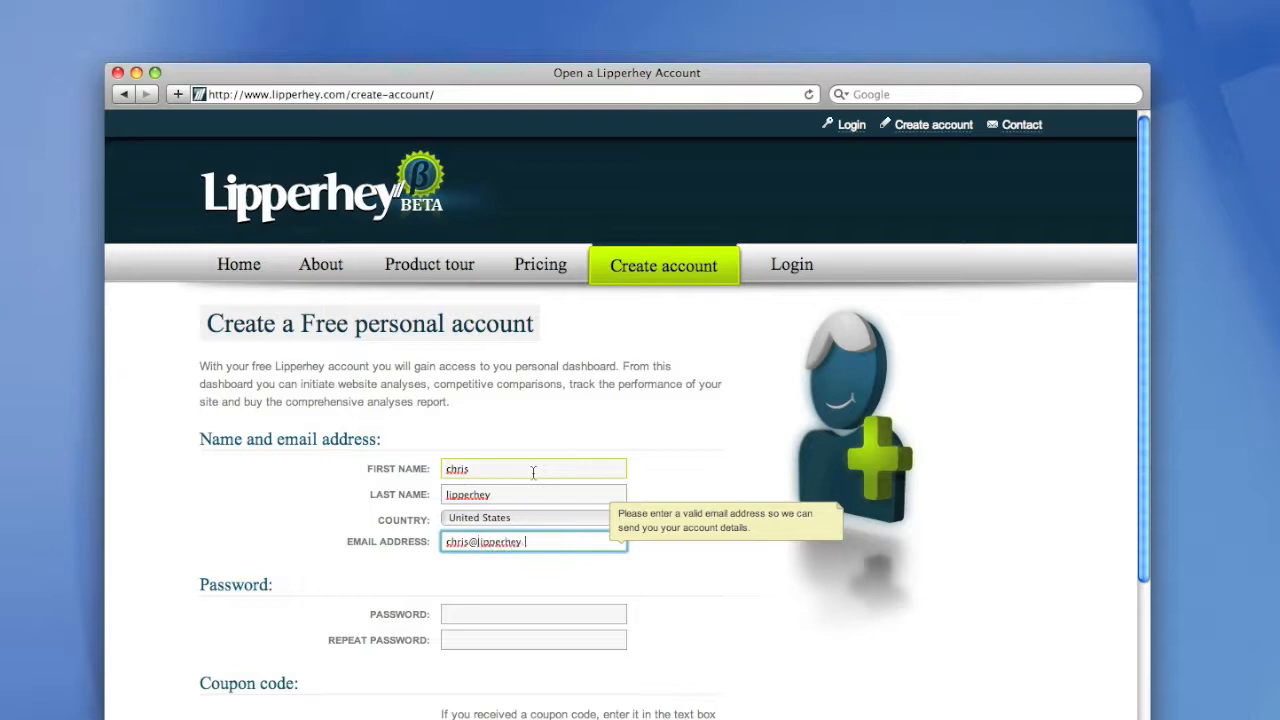
scroll(down, 3)
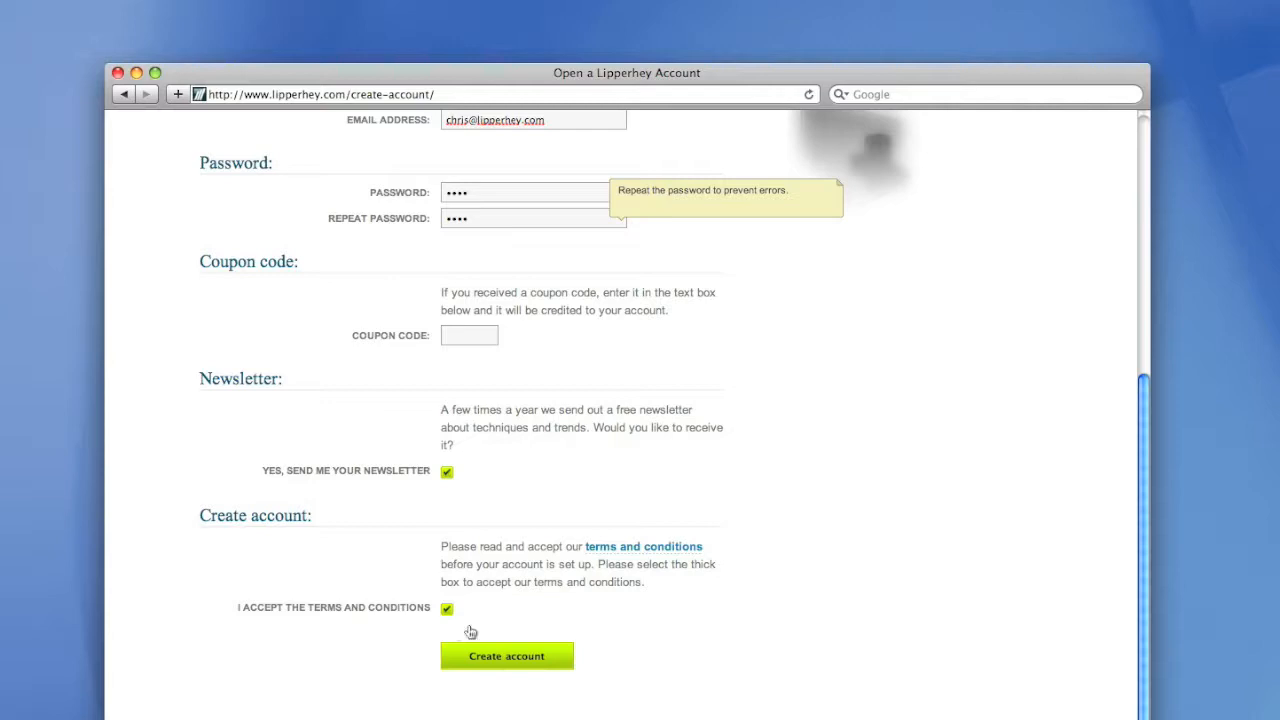
click(506, 656)
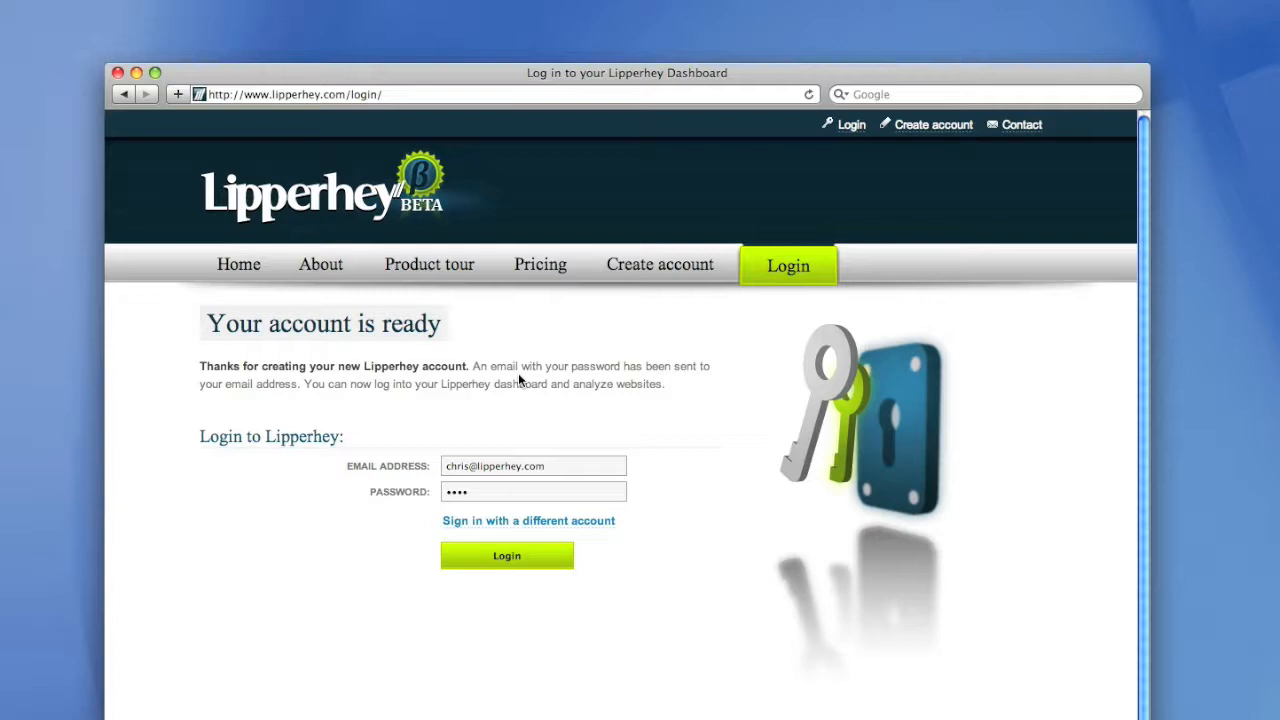
mouse_move(808, 512)
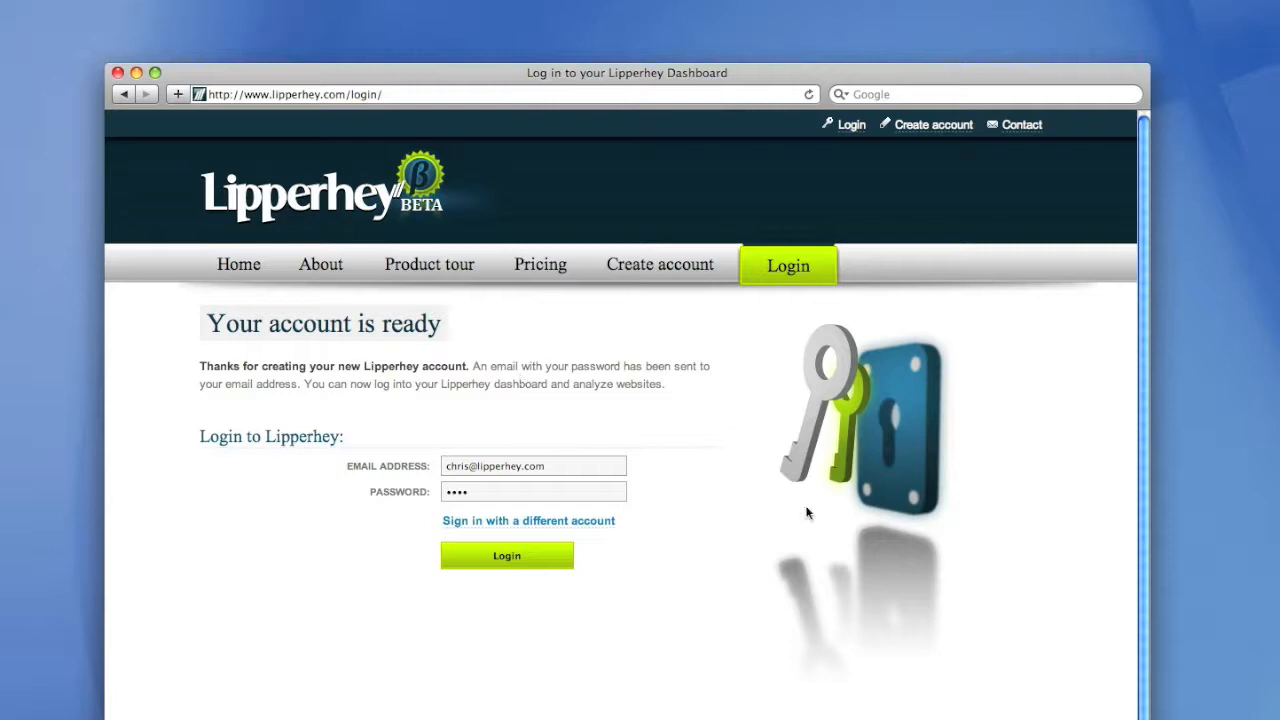
- Log in to the new account with the prefilled email and password
click(506, 556)
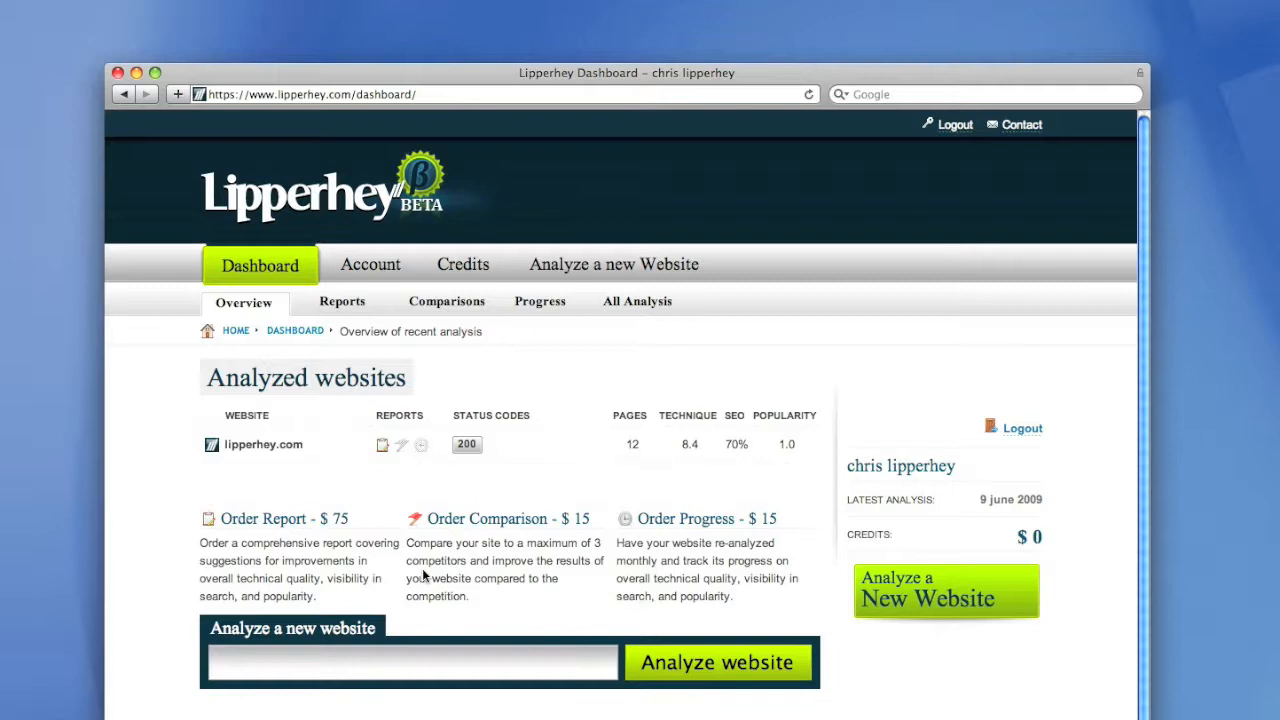
mouse_move(416, 582)
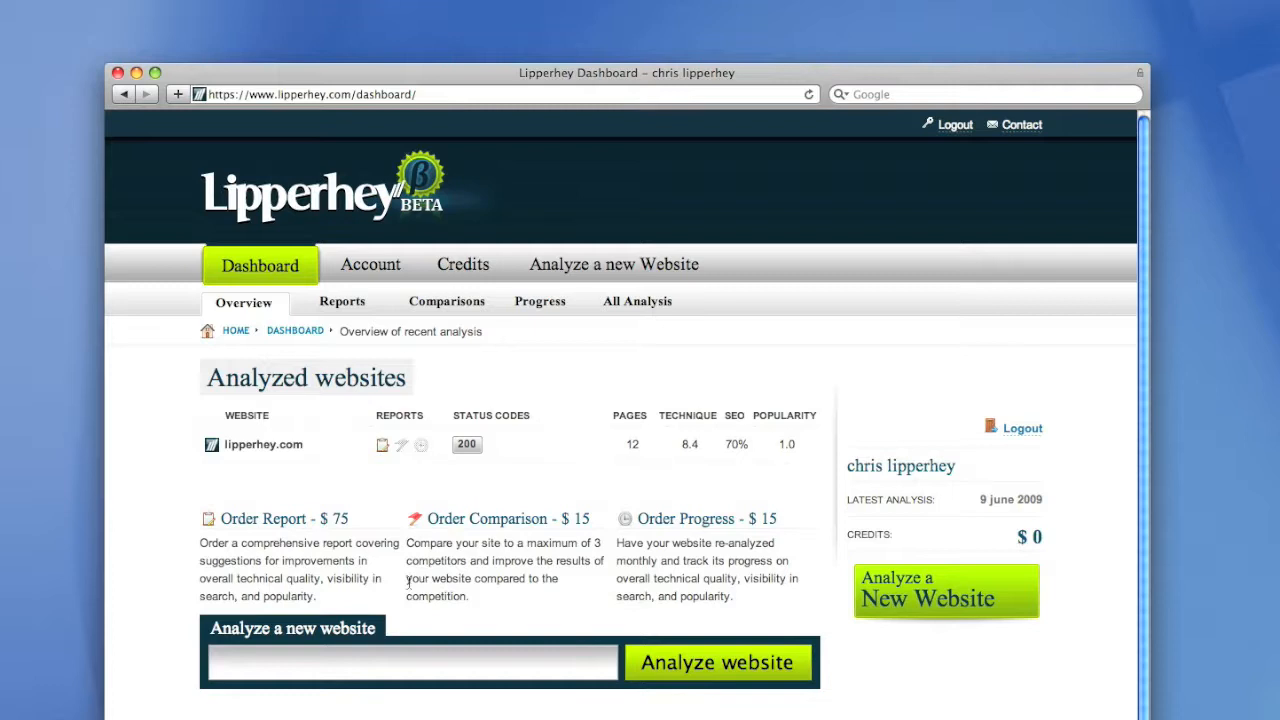
- Tour the Account and Credits pages, then go to Analyze a new Website
click(368, 264)
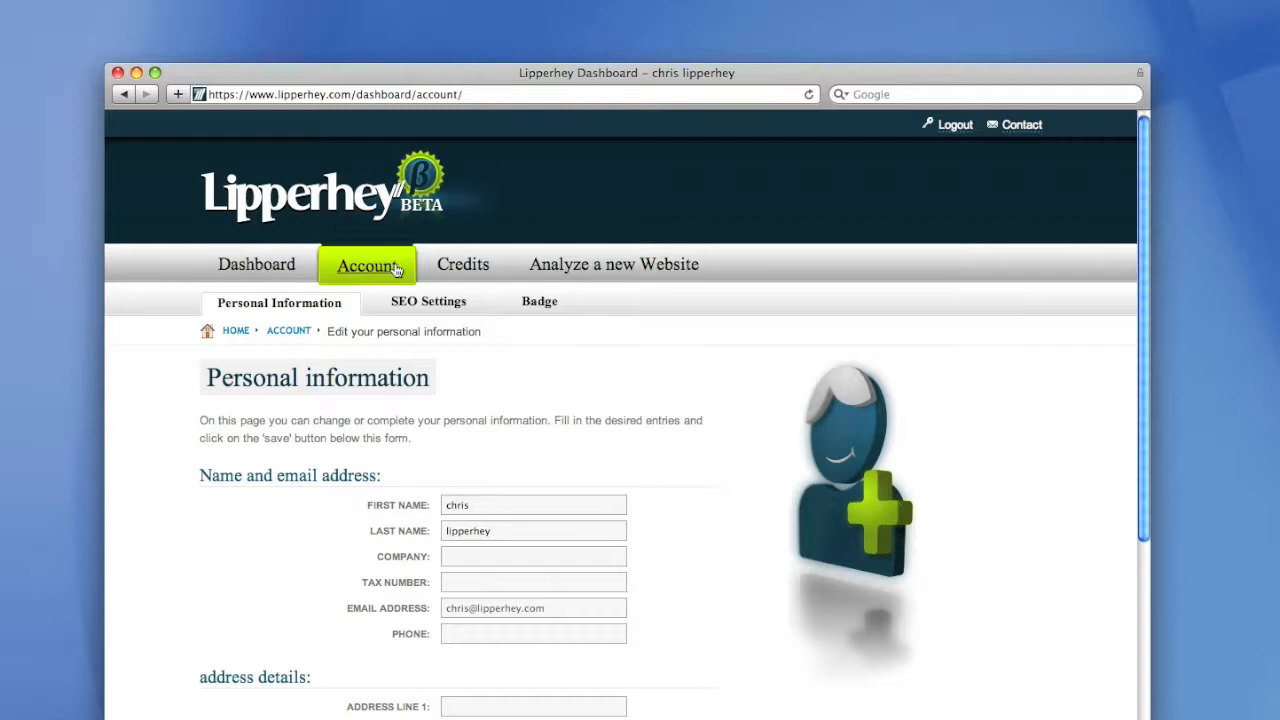
click(460, 264)
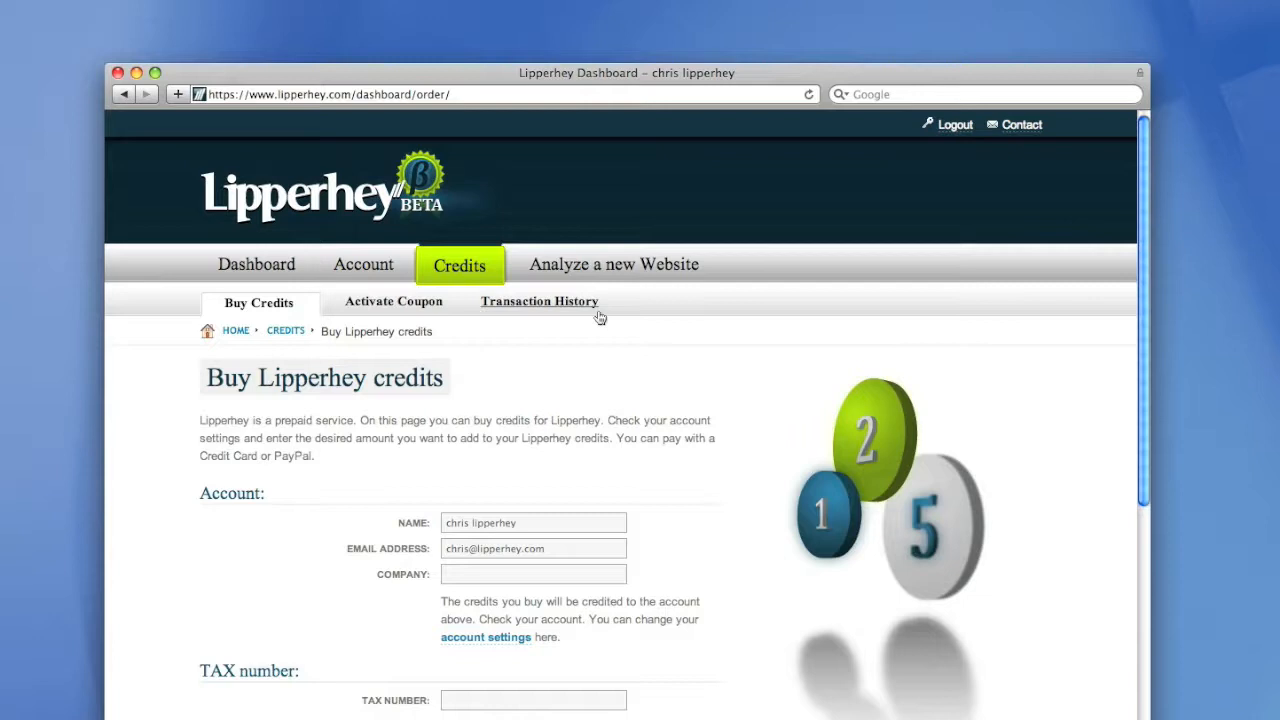
click(610, 264)
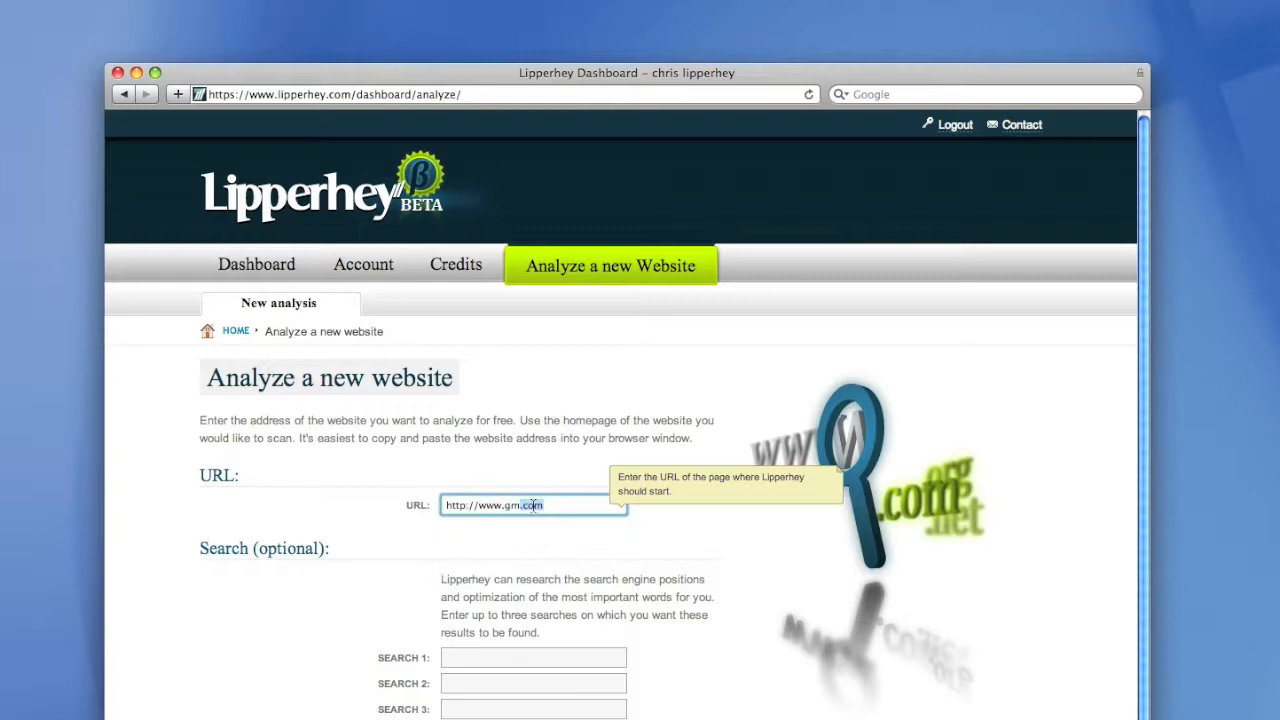
click(532, 656)
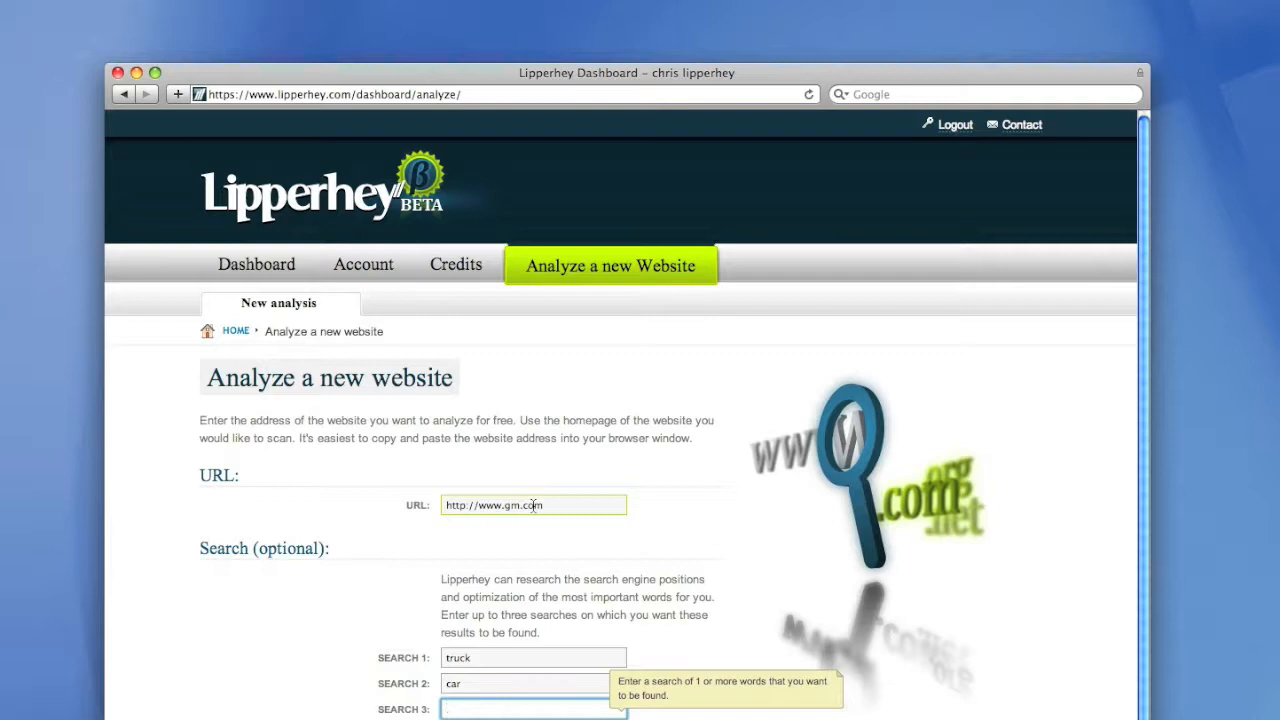
text(enviroment)
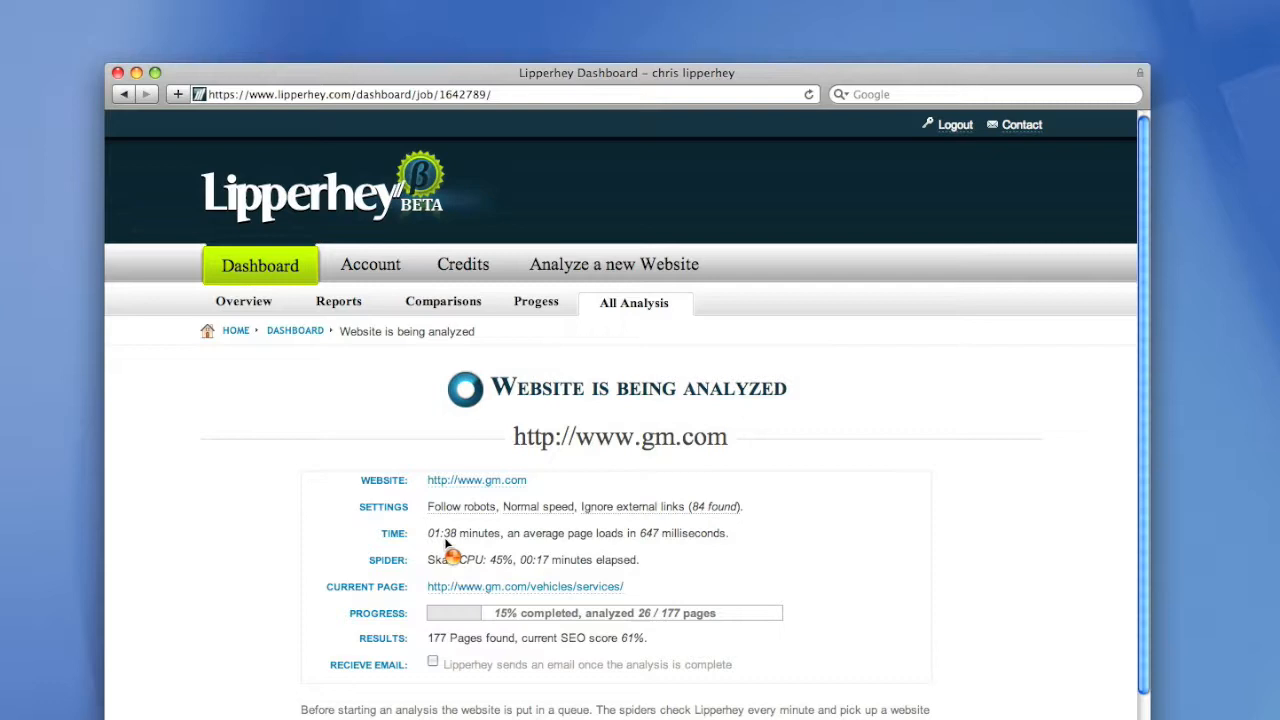
mouse_move(428, 558)
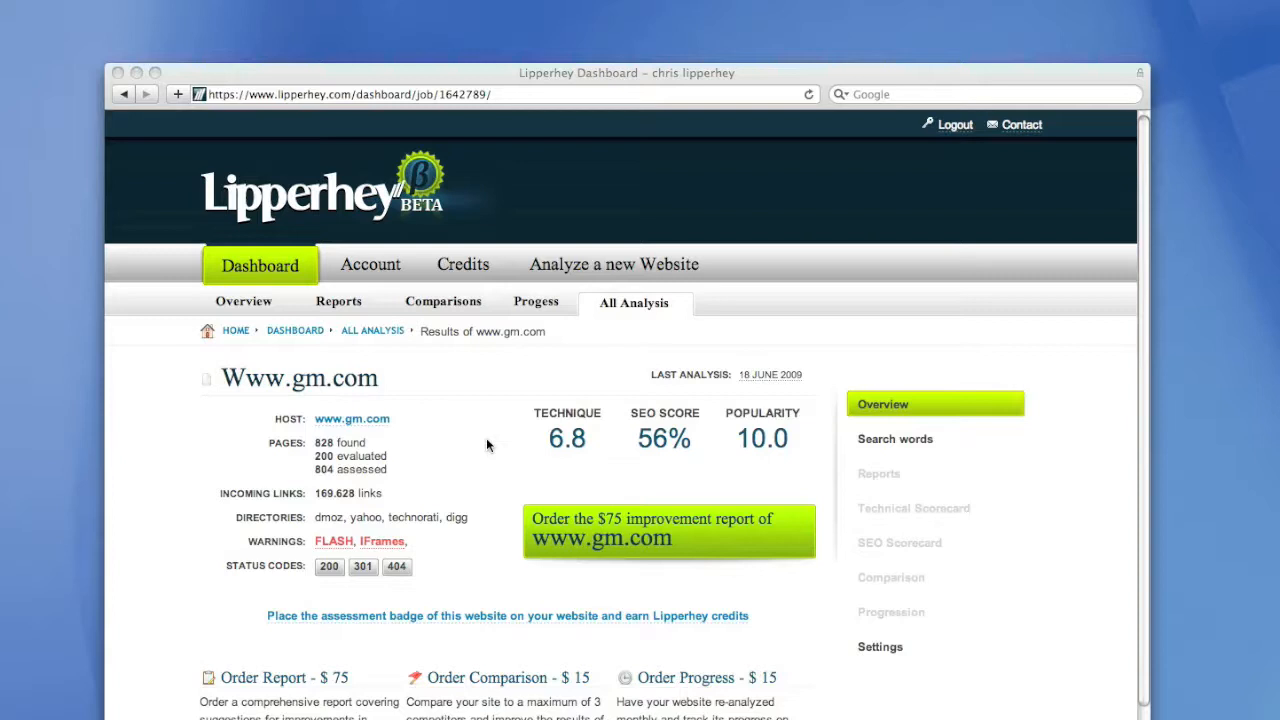
mouse_move(472, 452)
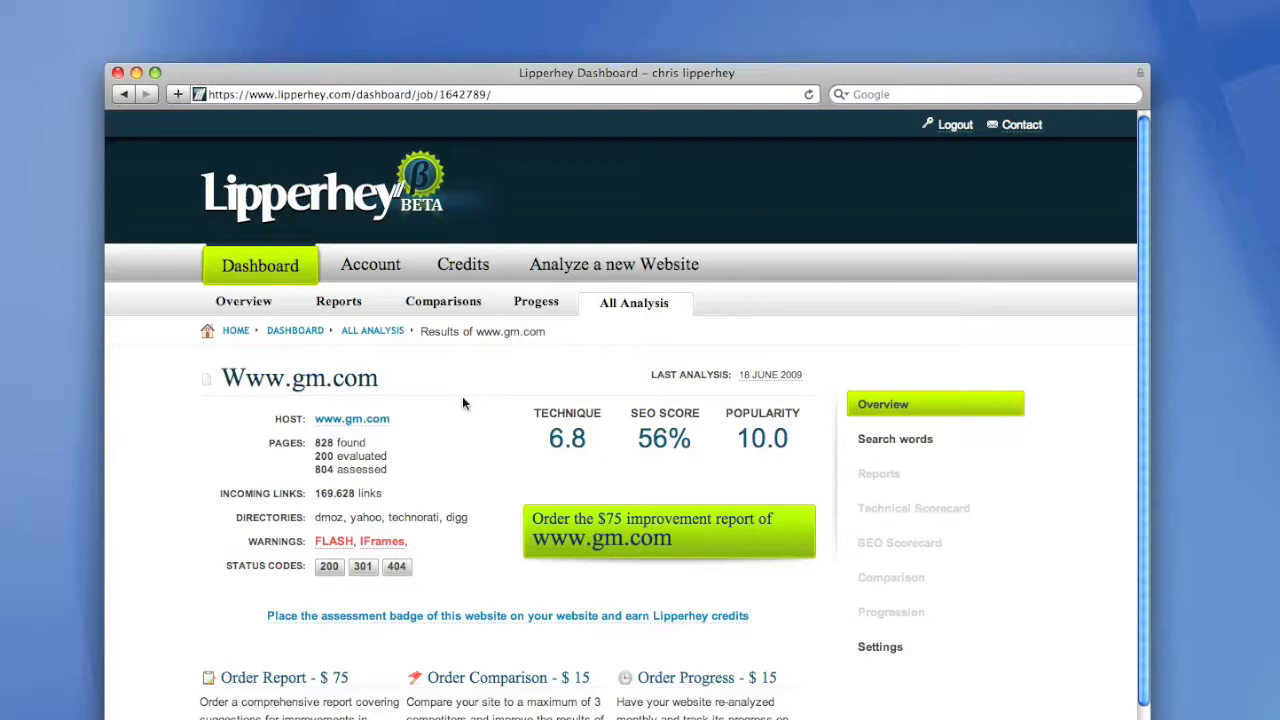
click(462, 264)
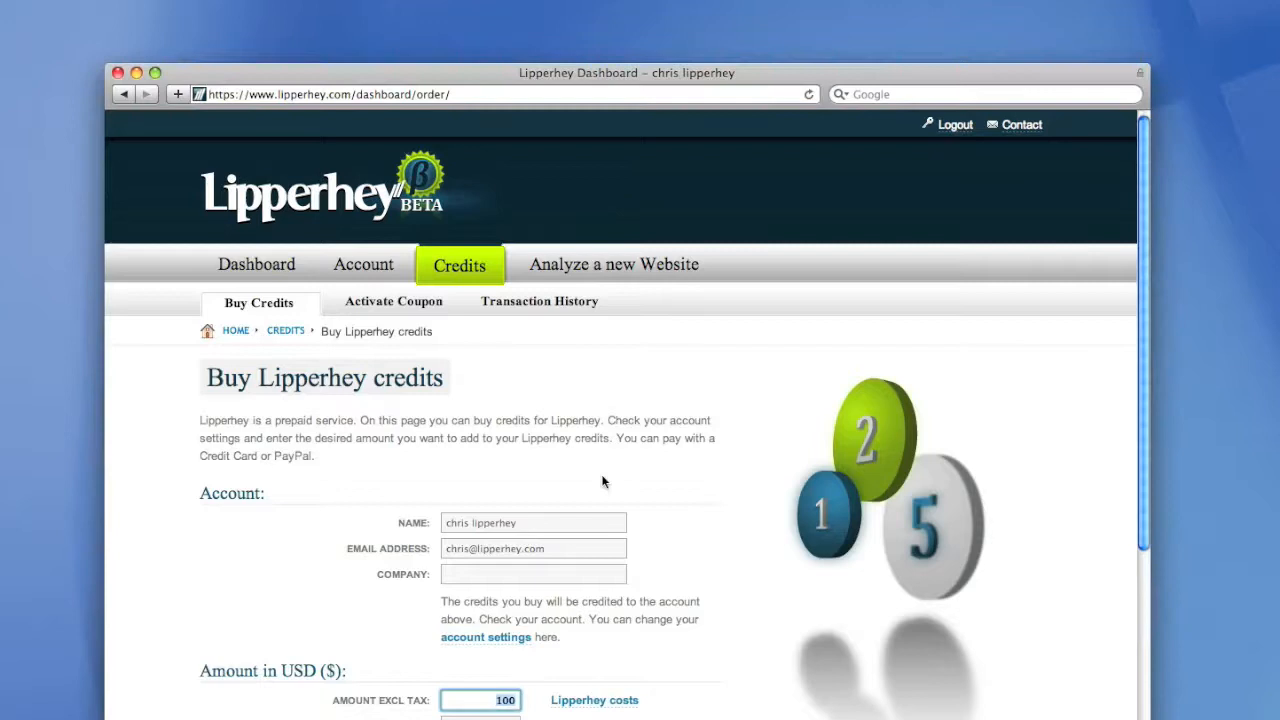
mouse_move(598, 396)
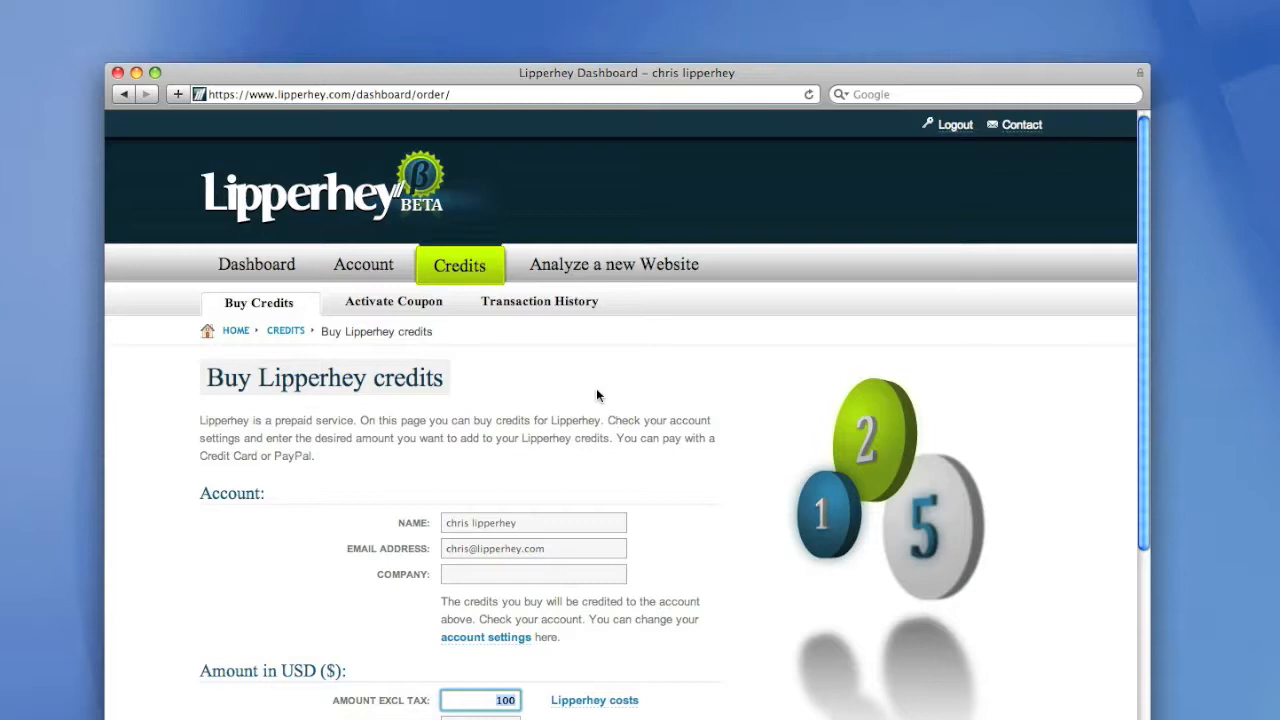
- Buy $75 of credits, accepting the terms and paying by credit card
scroll(down, 3)
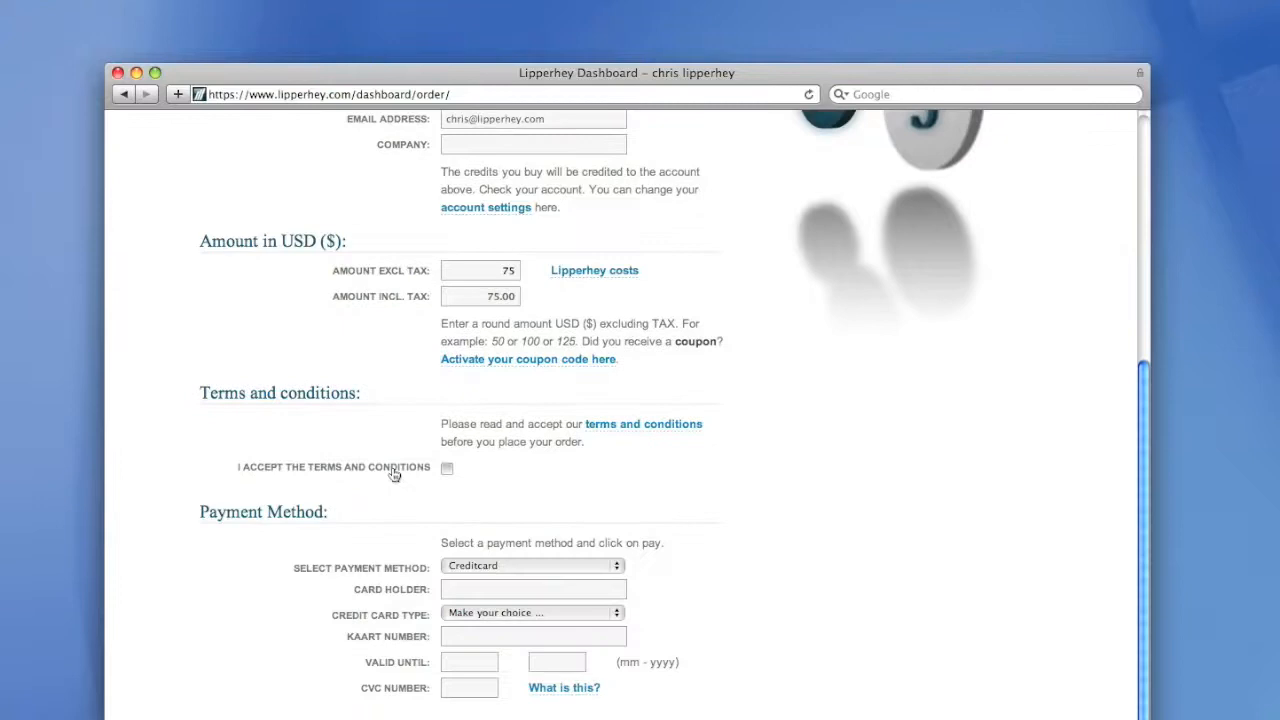
click(448, 468)
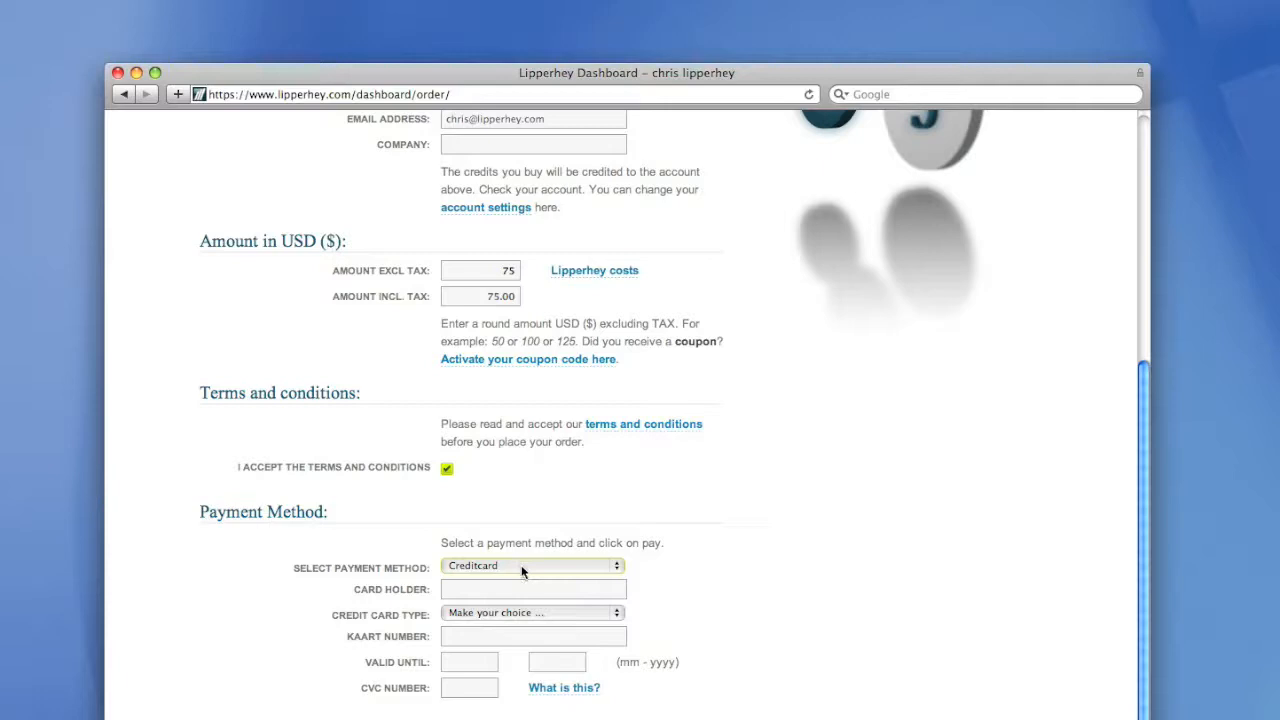
click(532, 568)
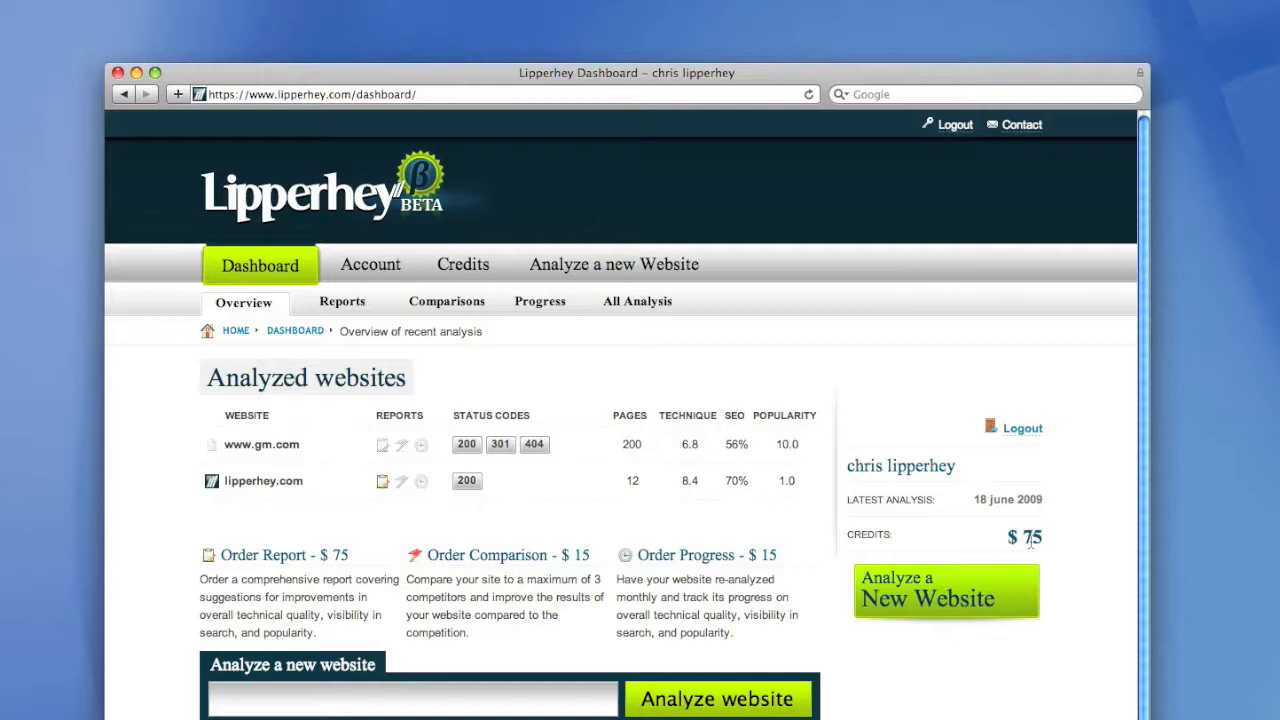
mouse_move(260, 444)
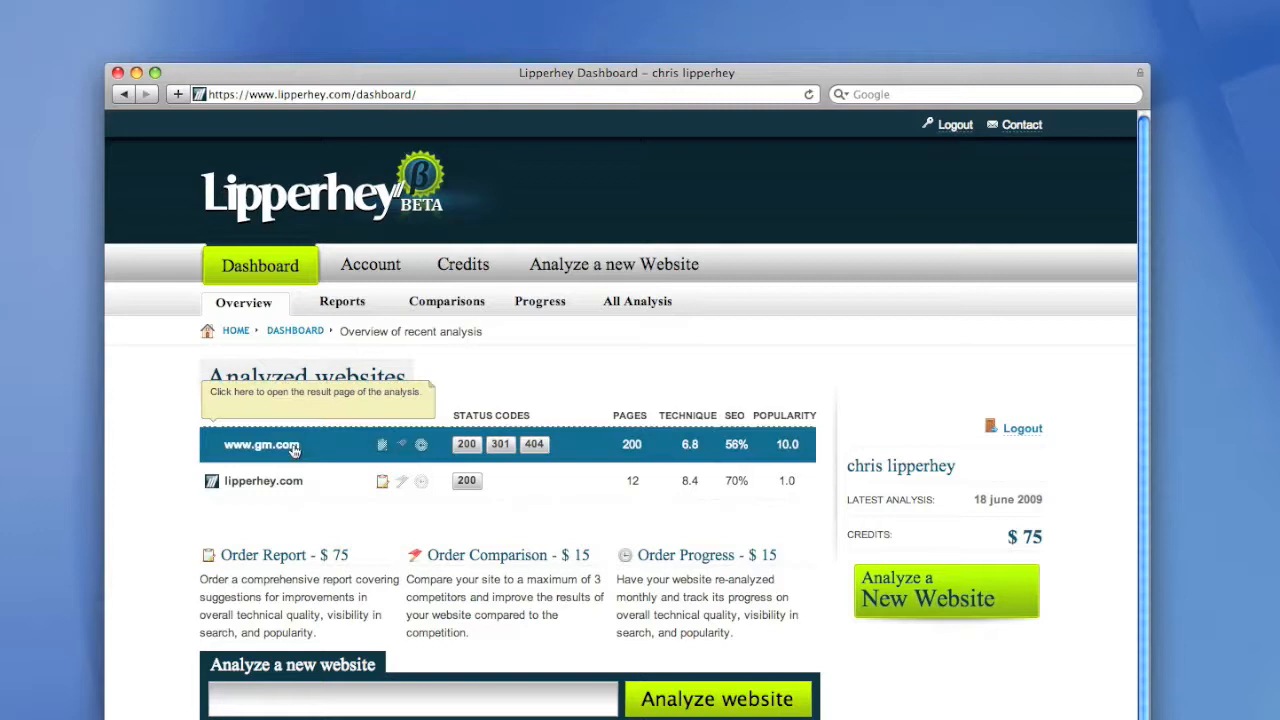
click(260, 444)
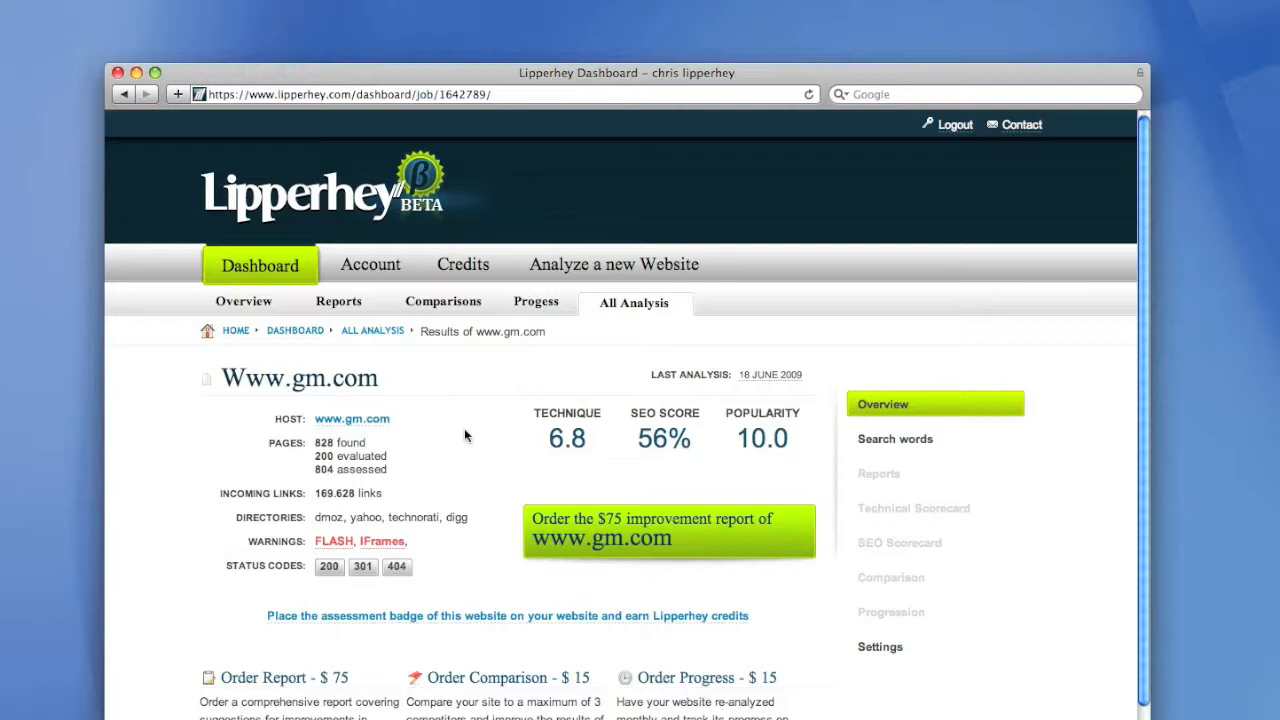
mouse_move(474, 462)
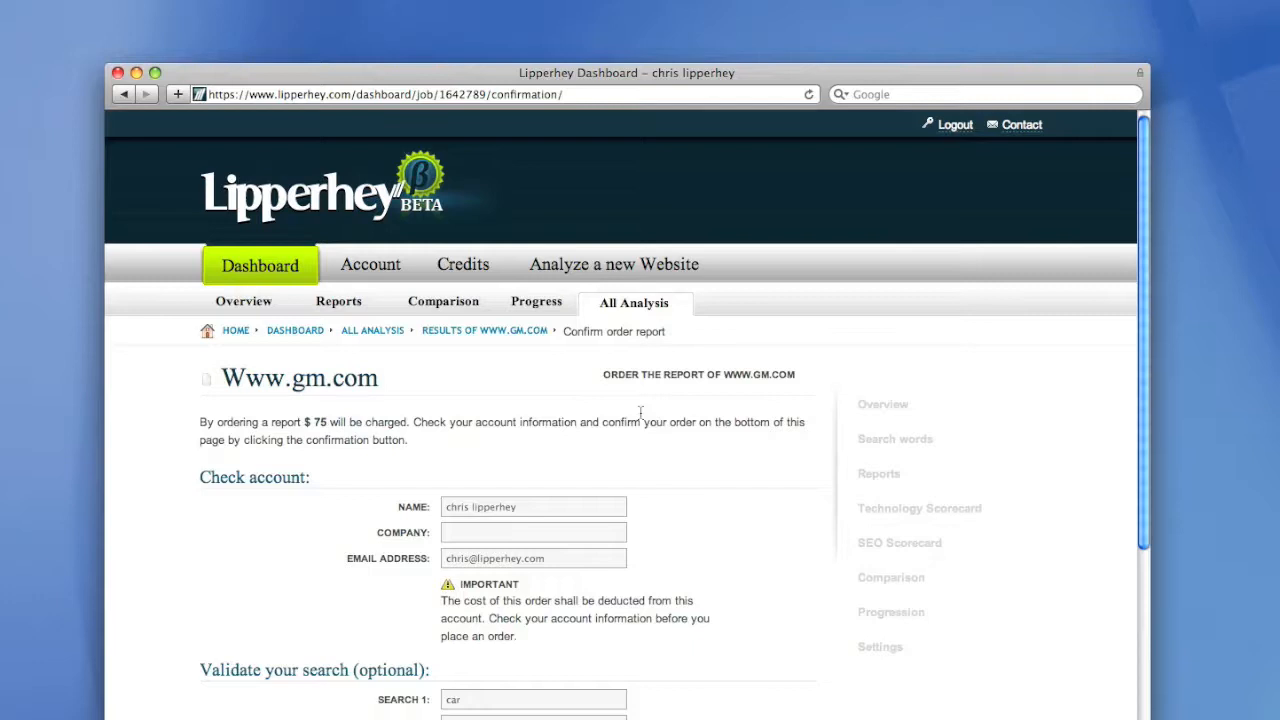
scroll(down, 3)
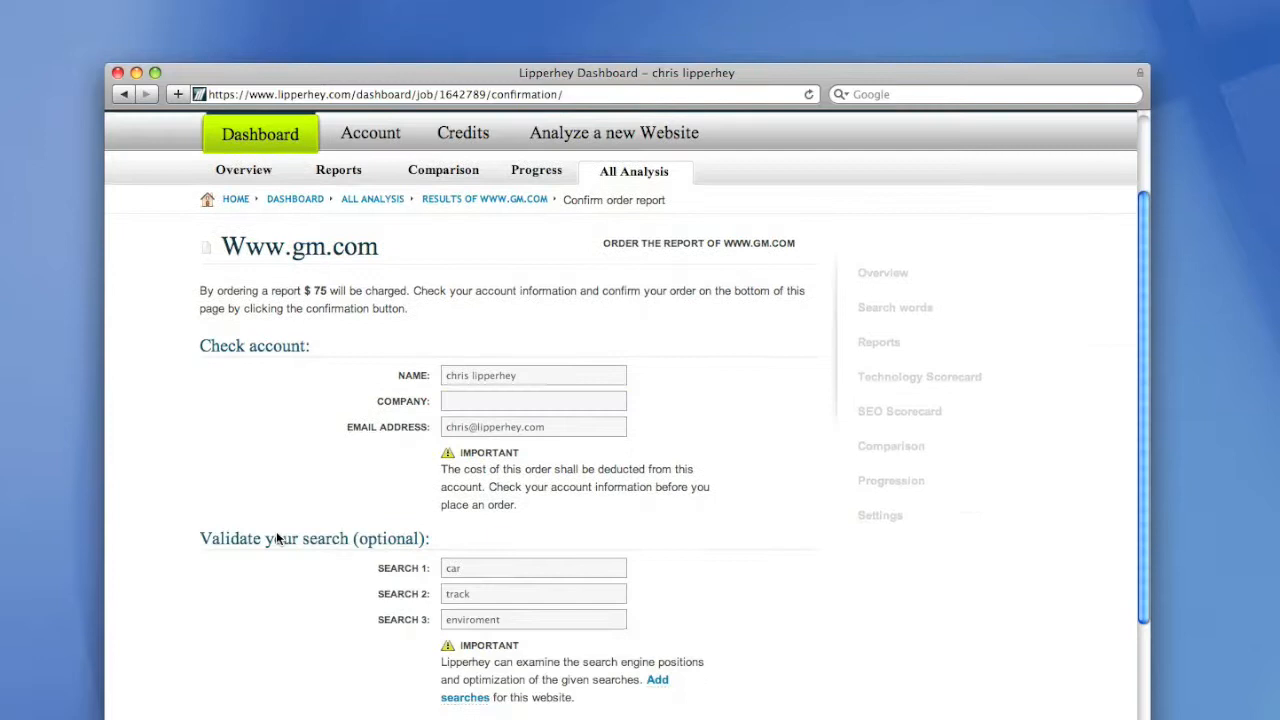
scroll(down, 3)
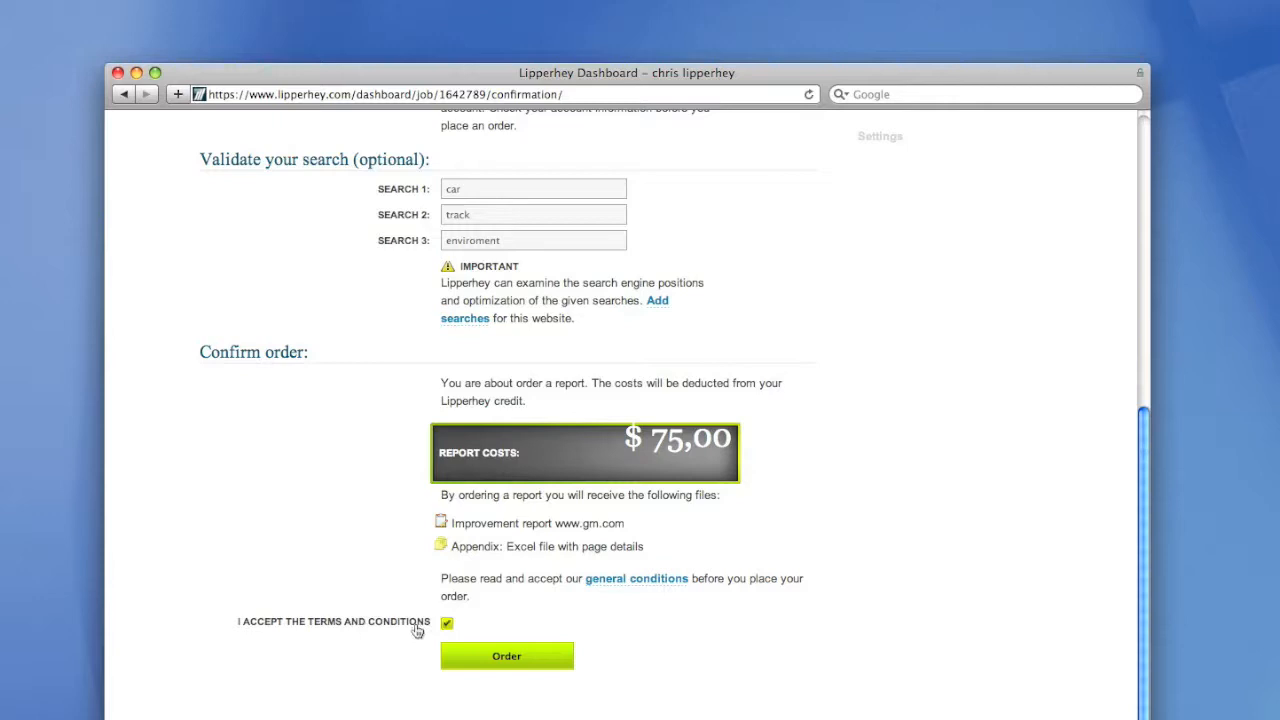
click(506, 656)
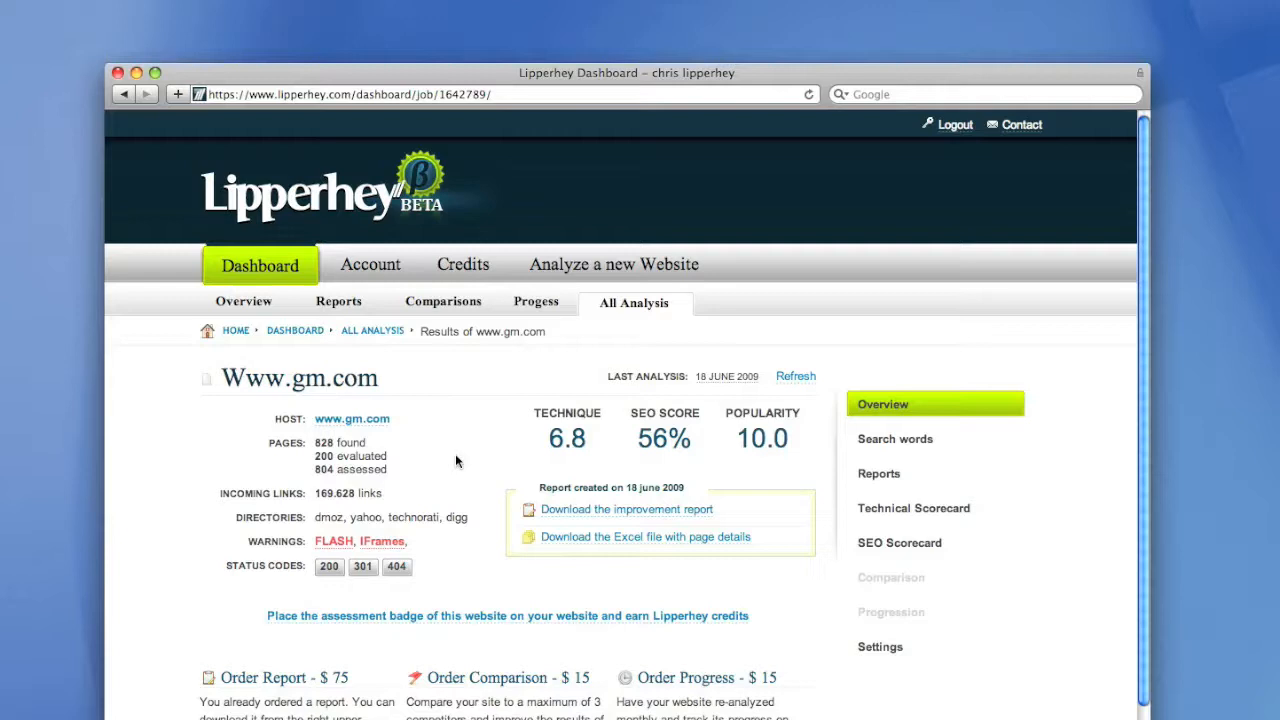
mouse_move(628, 510)
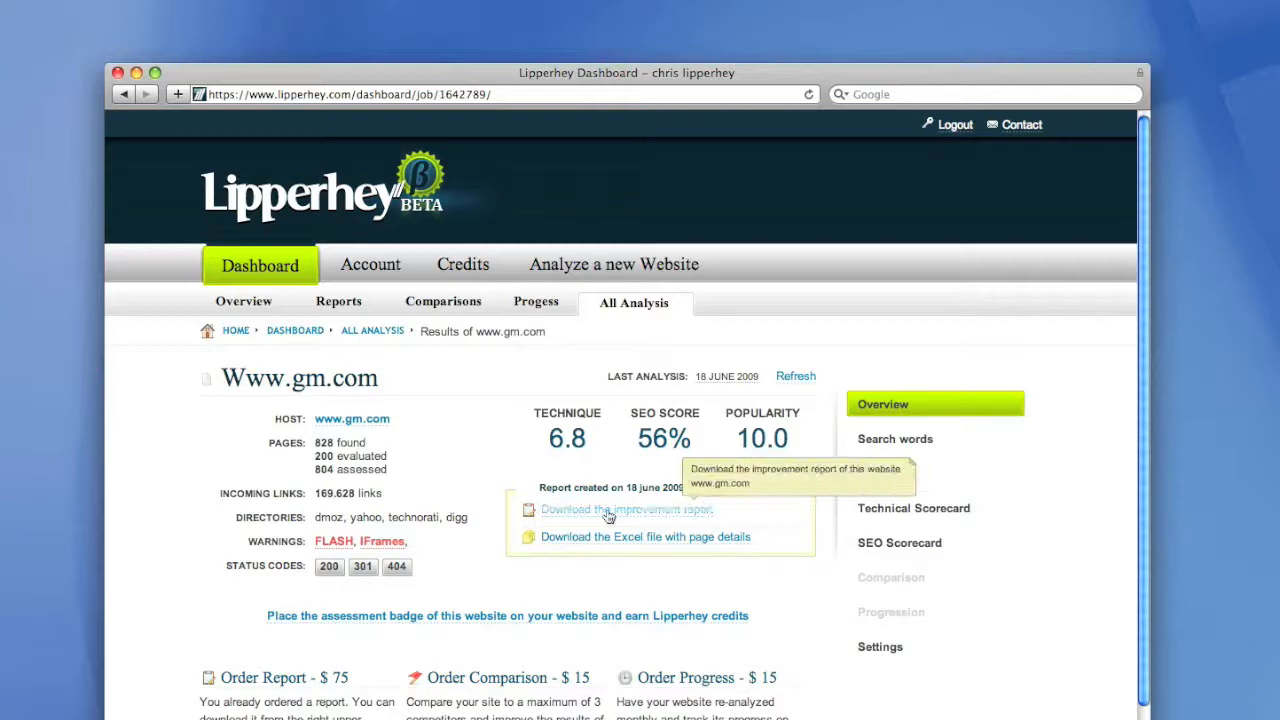
mouse_move(620, 548)
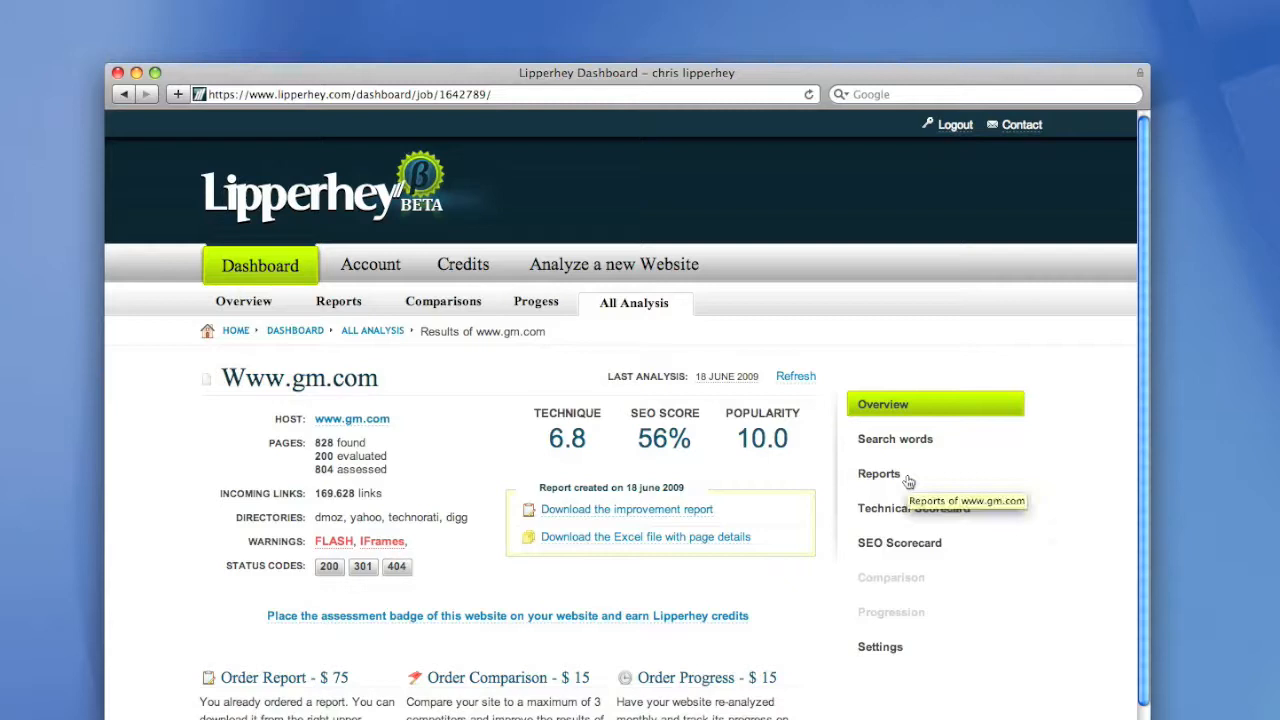
mouse_move(912, 508)
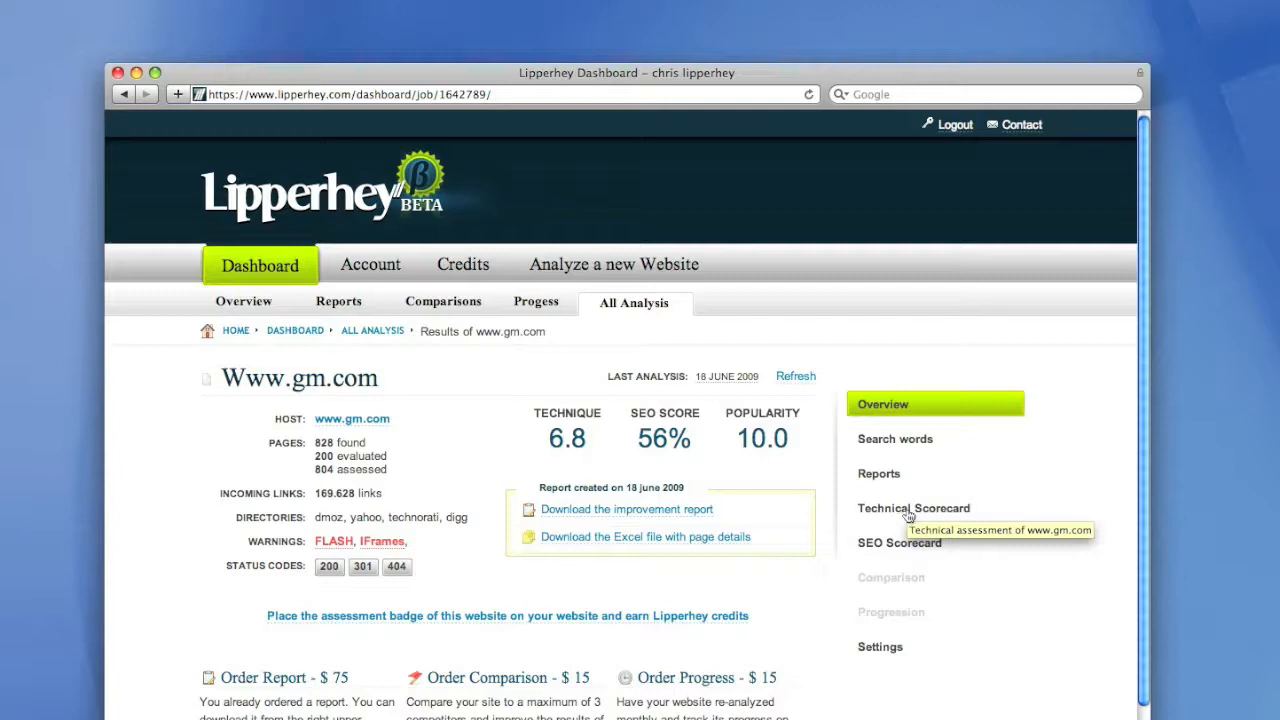
click(912, 508)
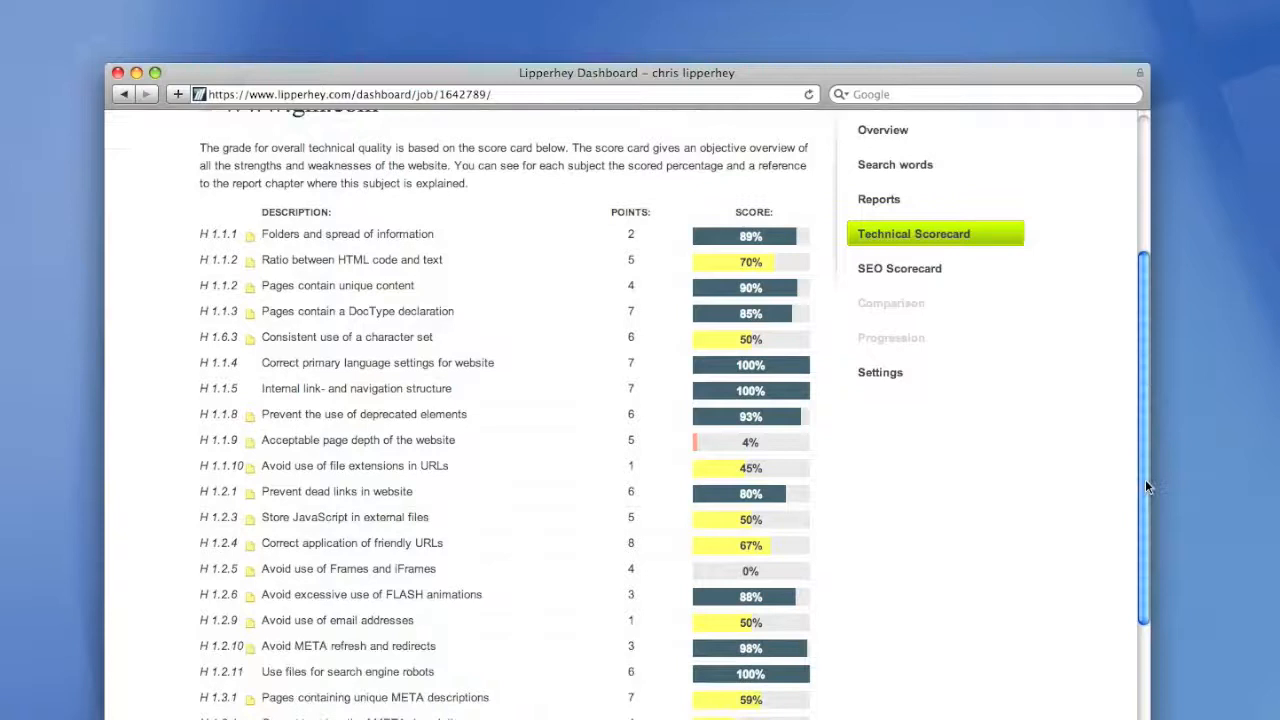
scroll(down, 3)
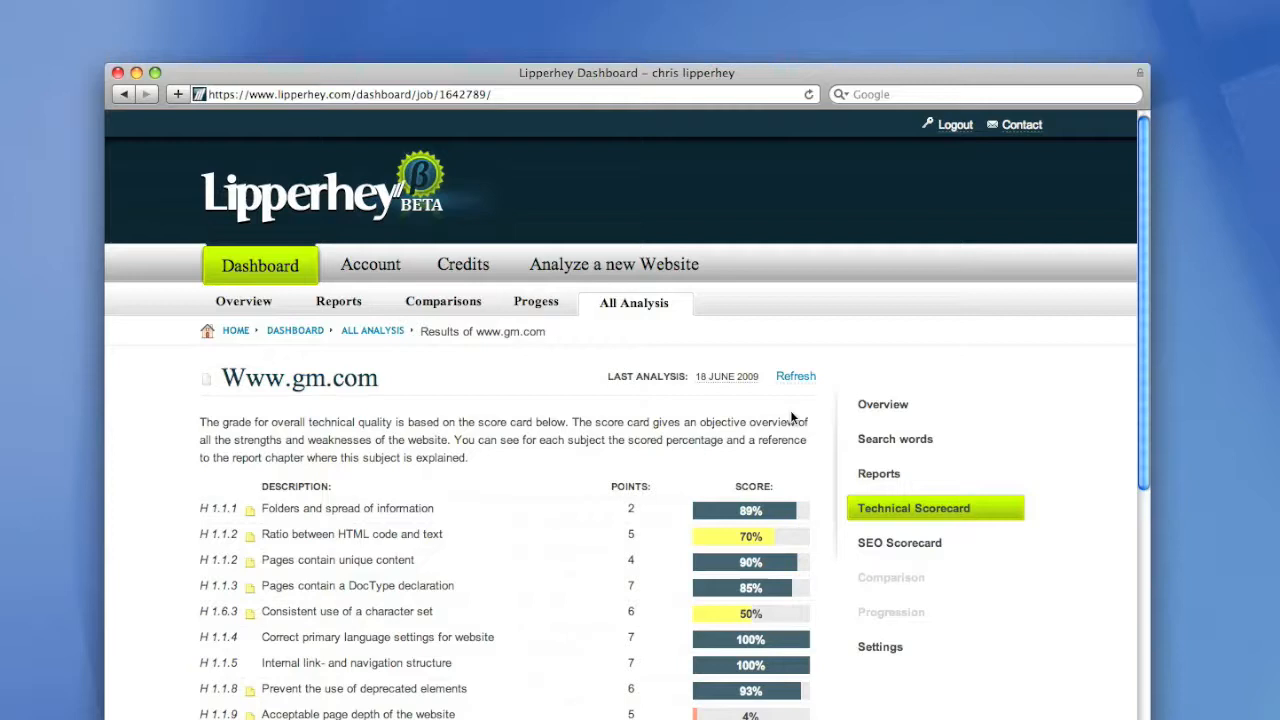
click(900, 542)
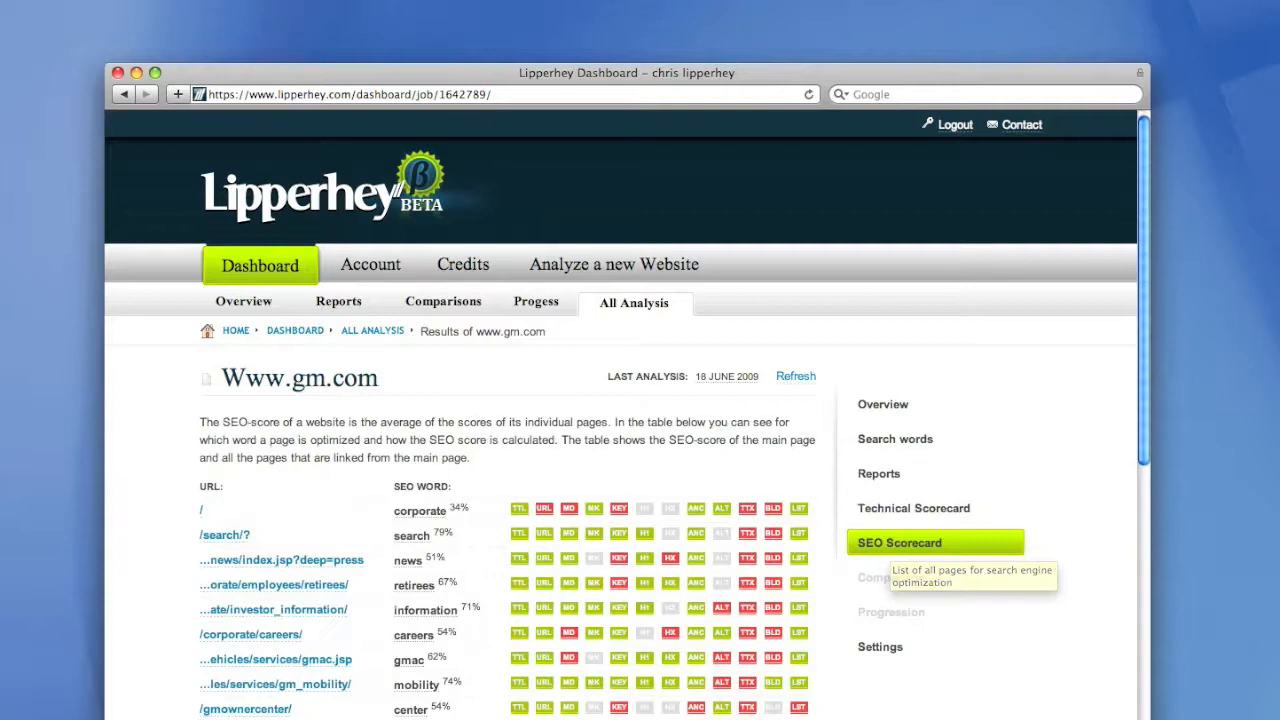
- Scroll the SEO scorecard to the fuel, safety and warranty pages and their word-in-title checks
scroll(down, 3)
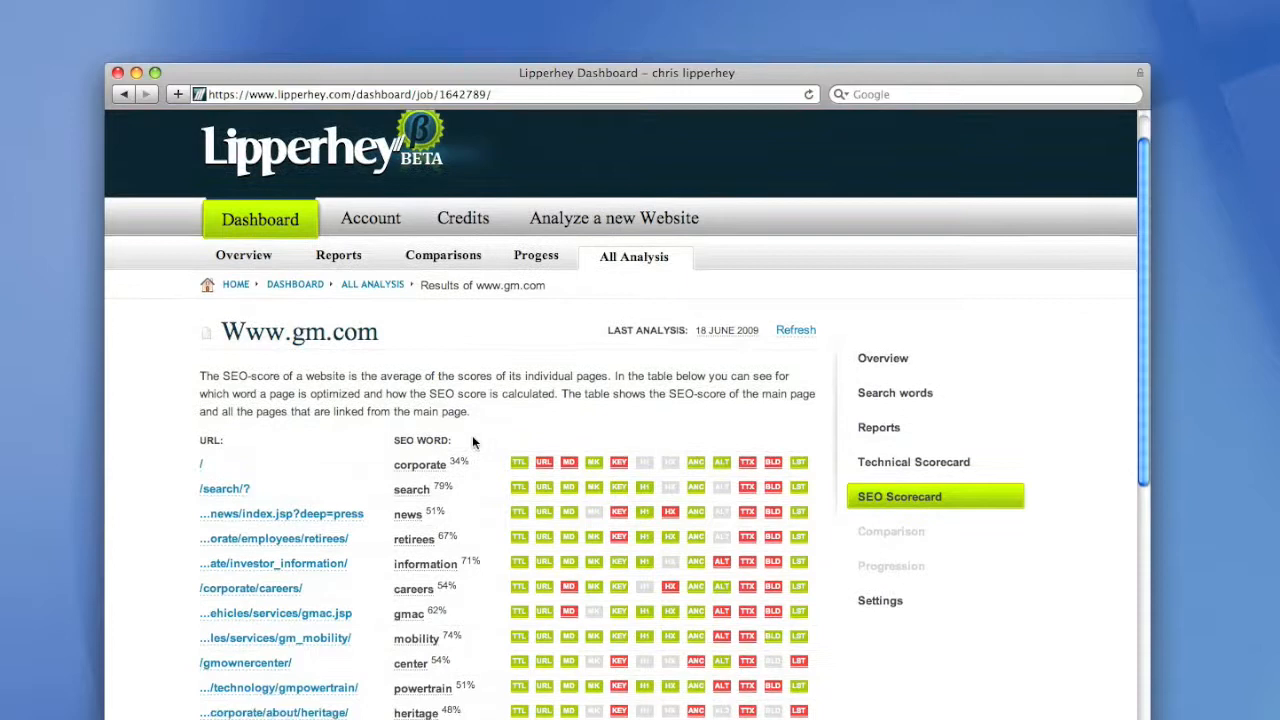
scroll(down, 3)
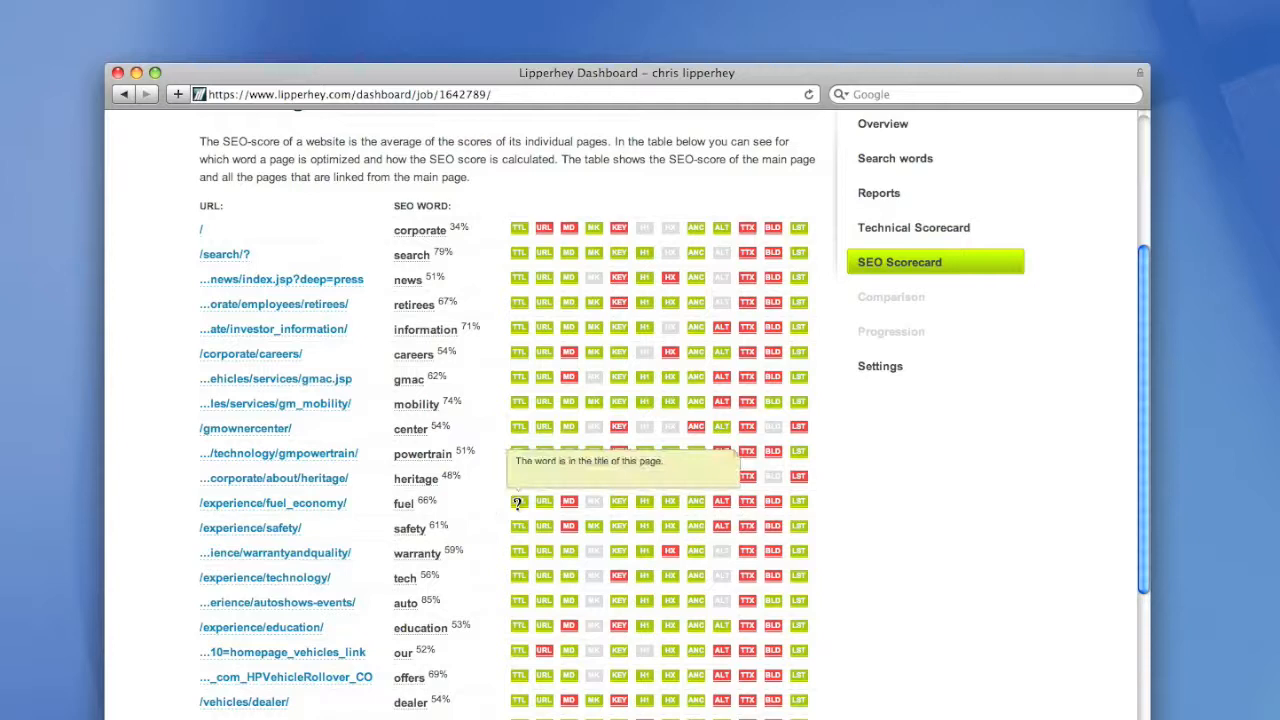
mouse_move(568, 452)
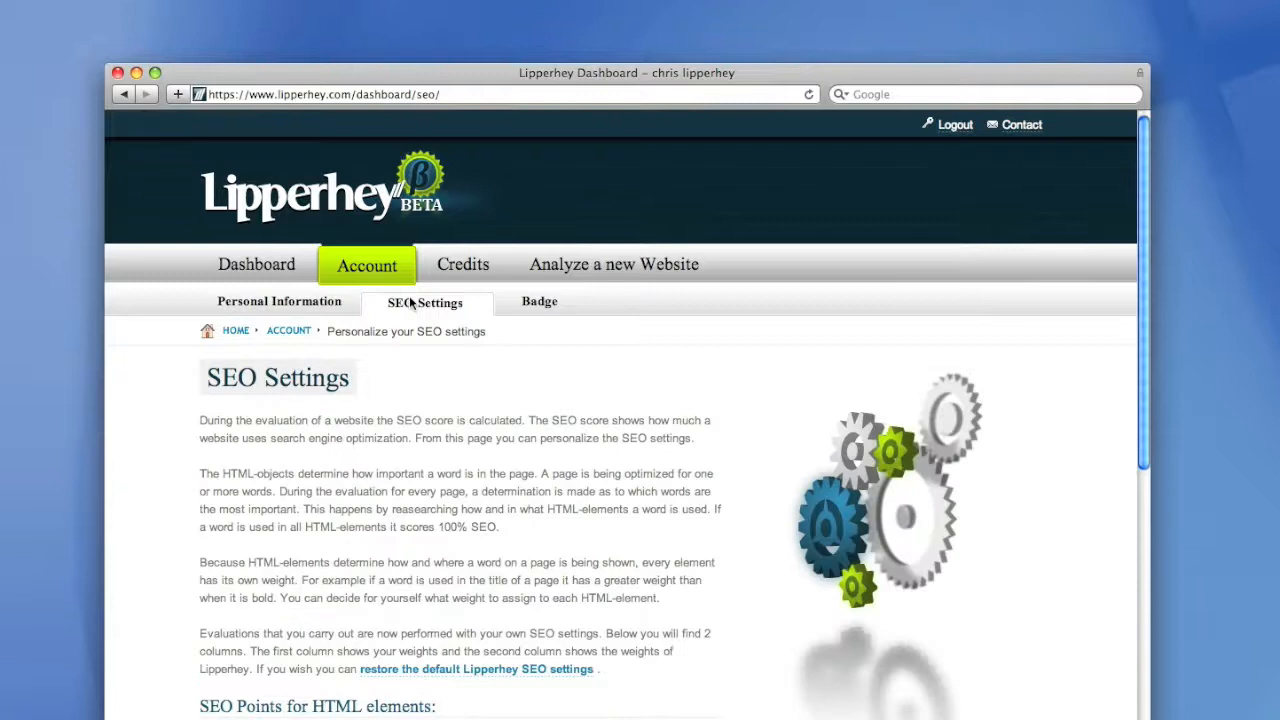
- Visit Credits, Transaction History and Activate Coupon, then return to the Dashboard overview of analyzed sites
click(462, 264)
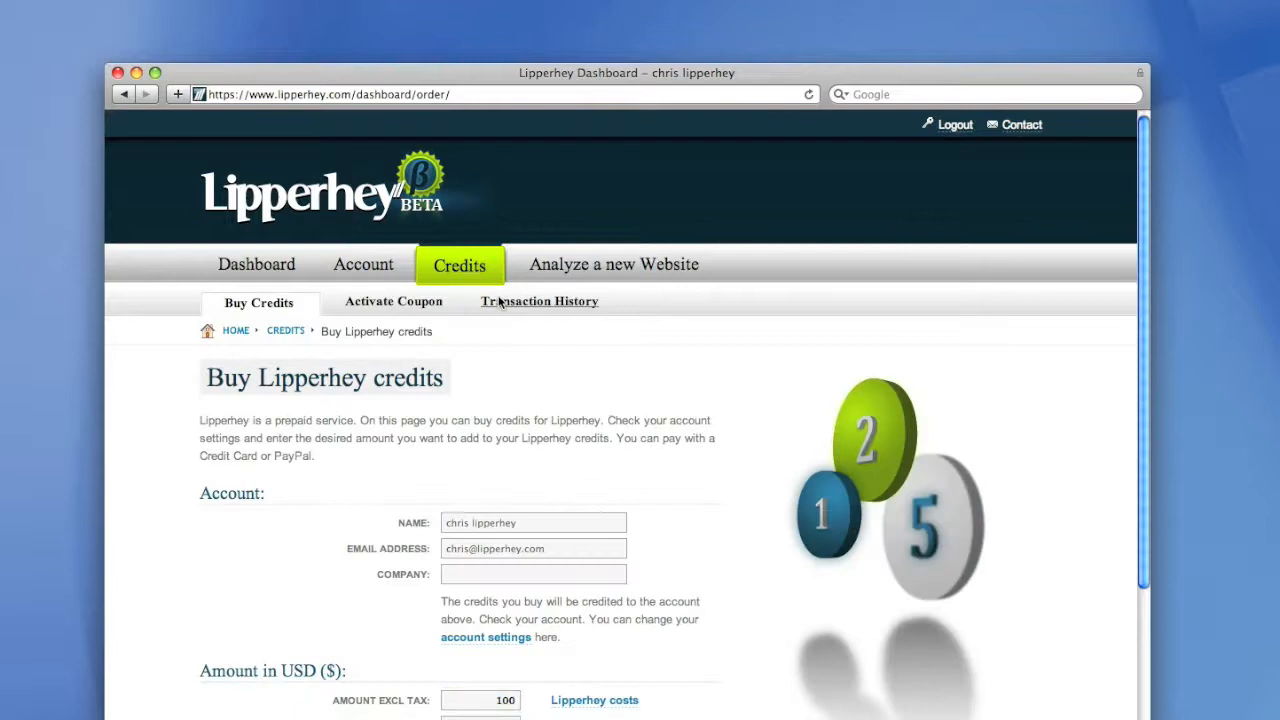
click(540, 300)
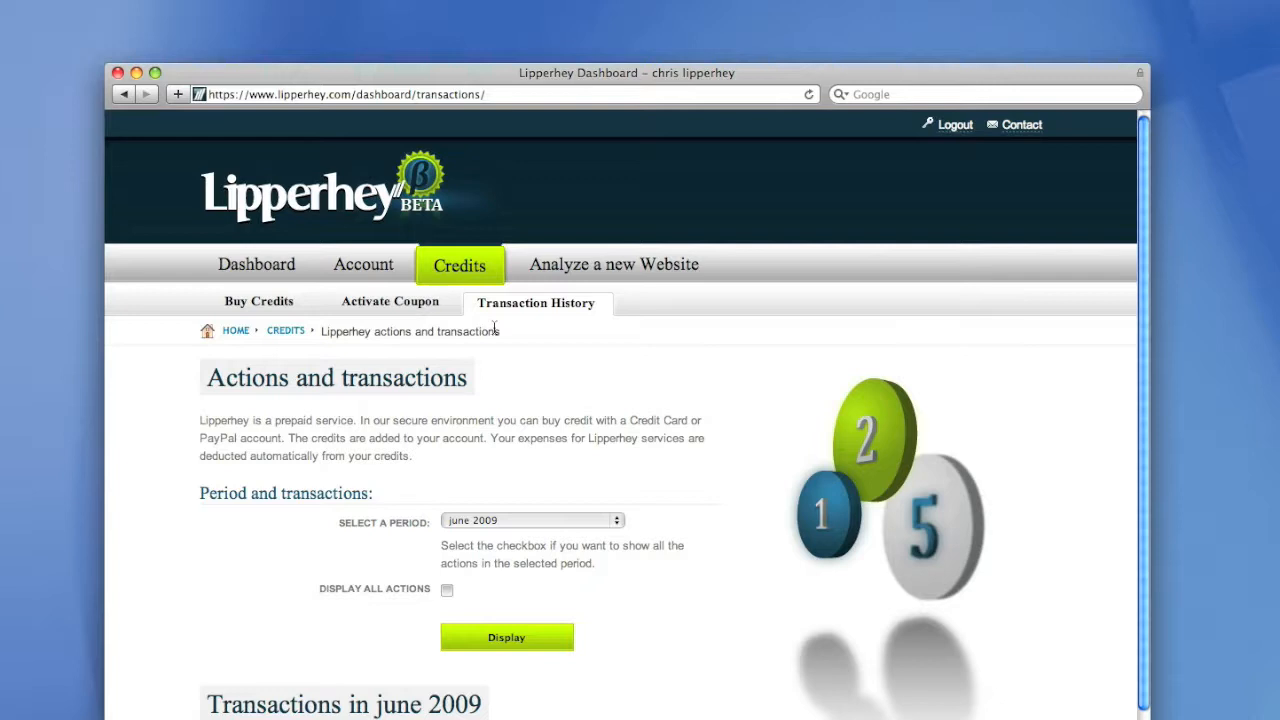
click(390, 300)
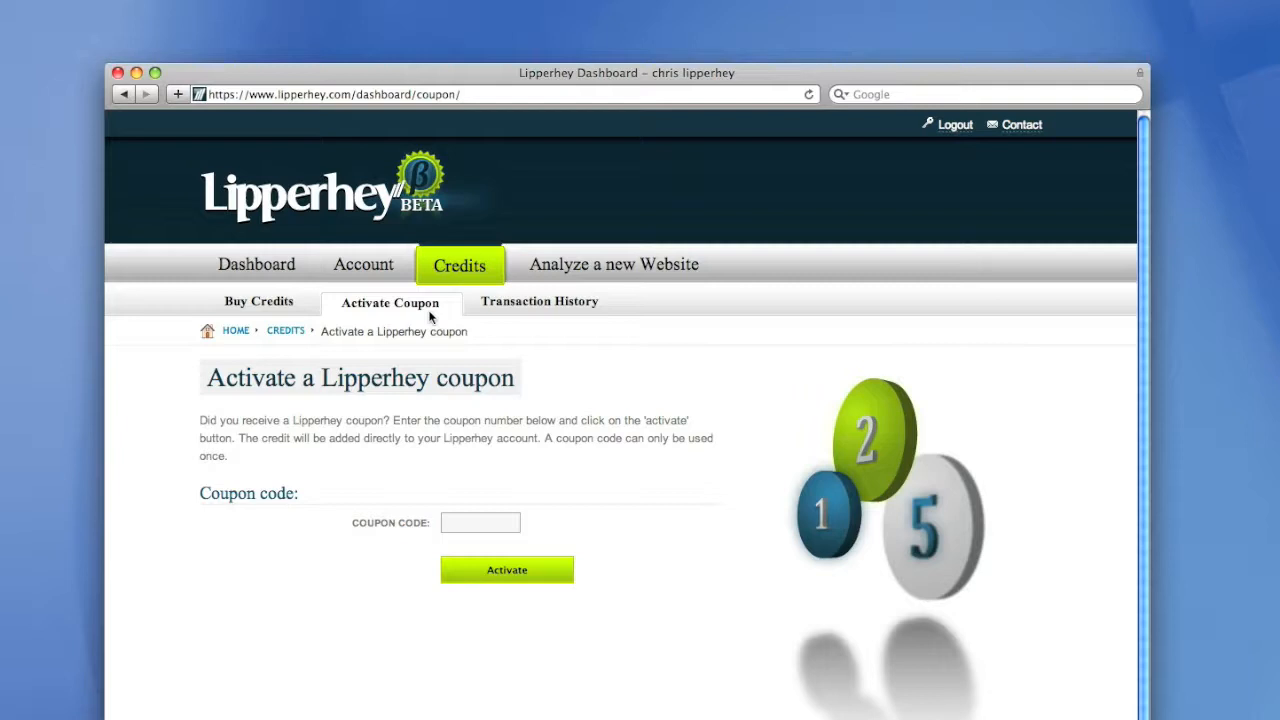
click(256, 264)
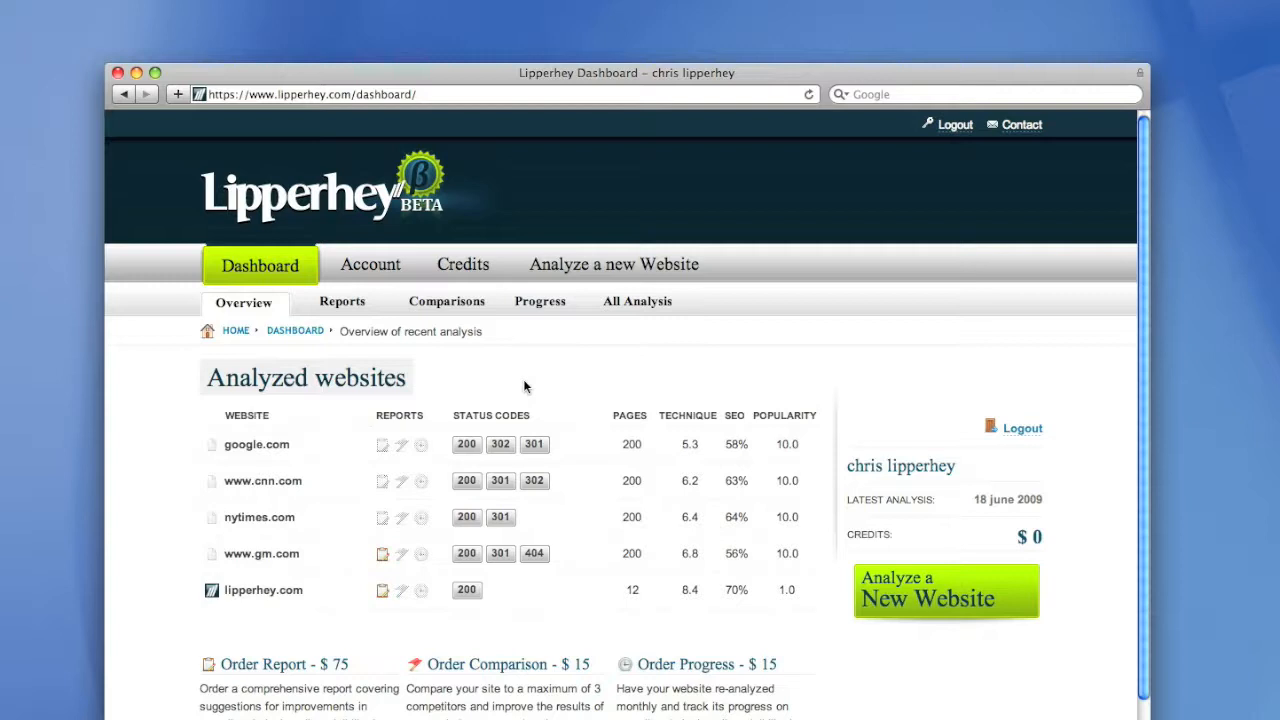